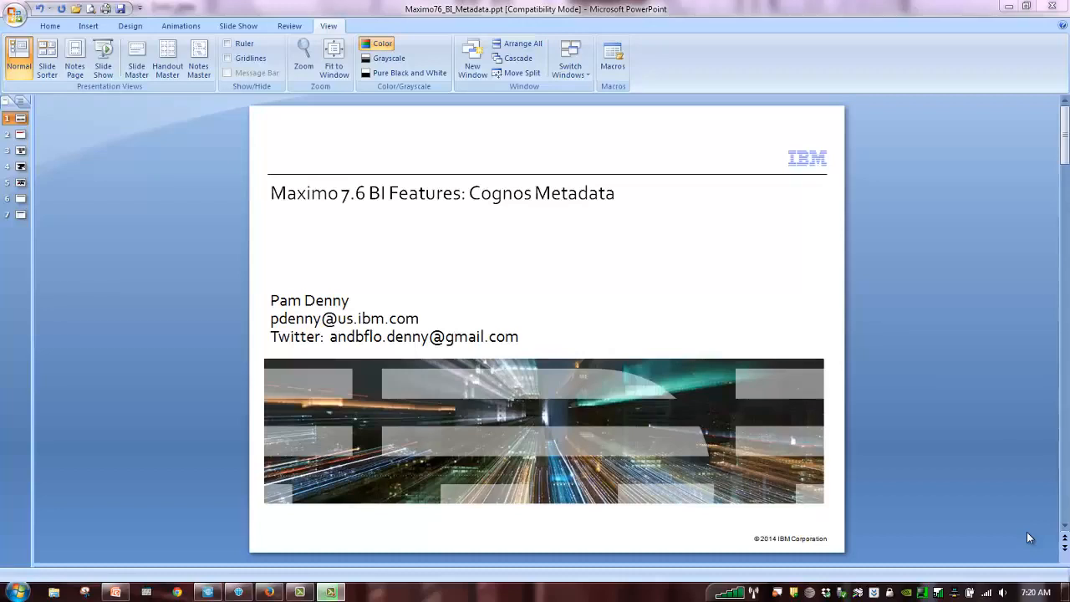
pyautogui.moveTo(718, 464)
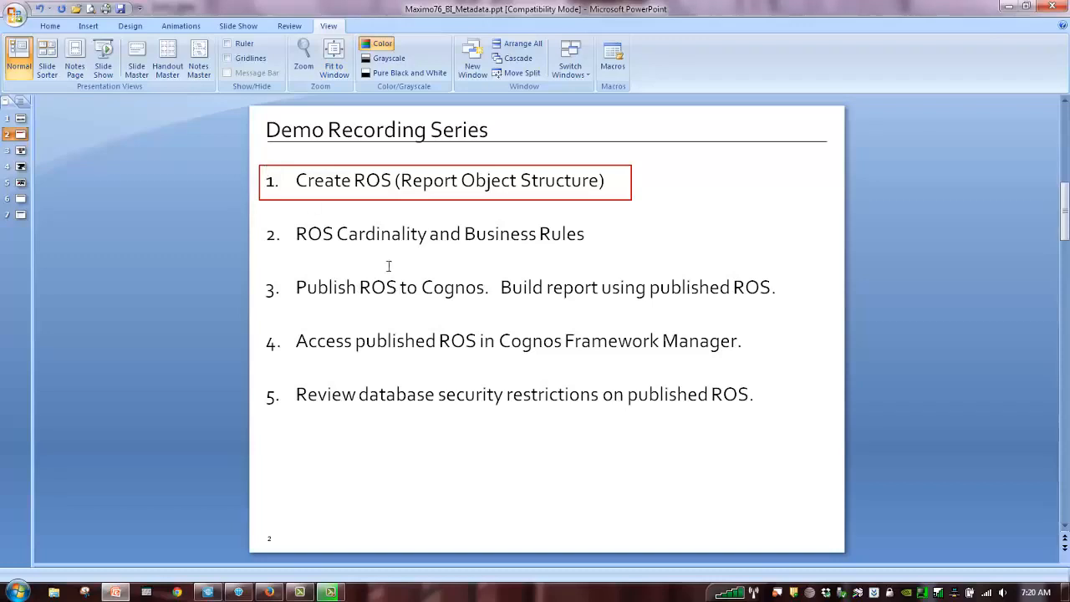
pyautogui.moveTo(401, 266)
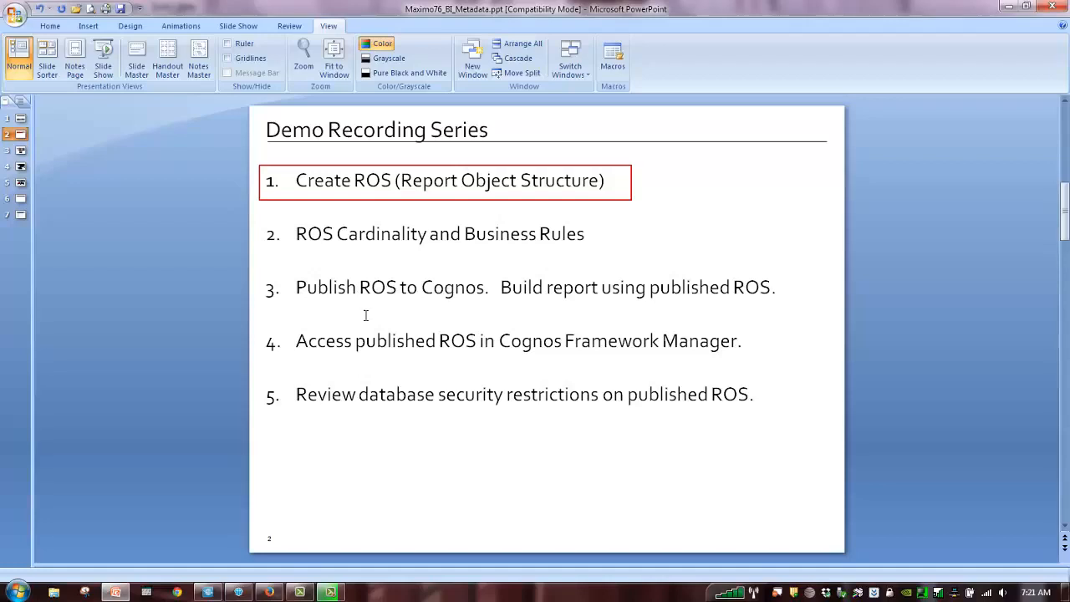
pyautogui.moveTo(253, 285)
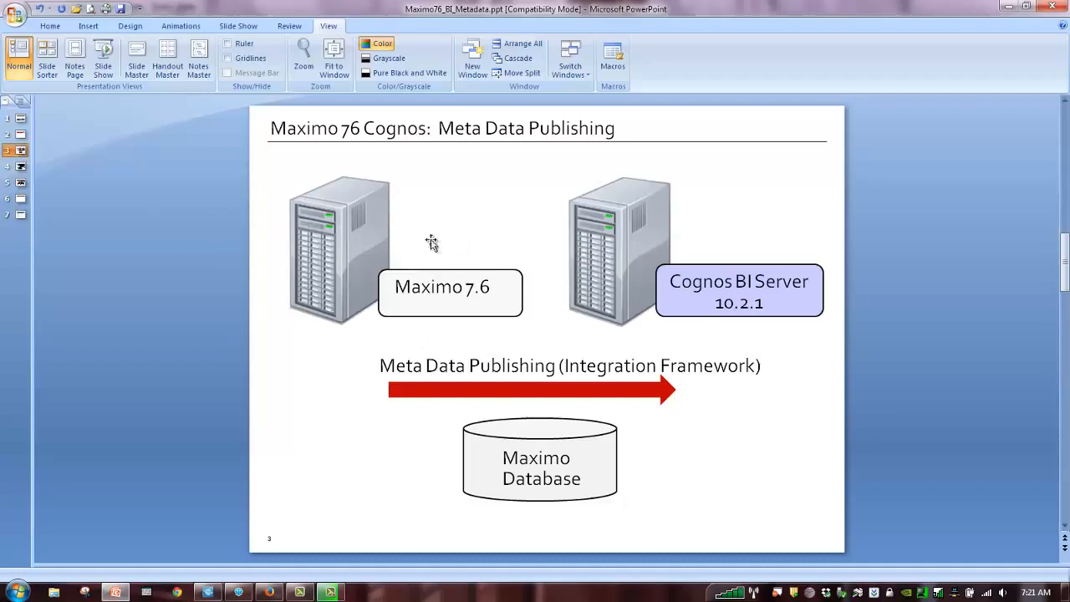
pyautogui.moveTo(568, 297)
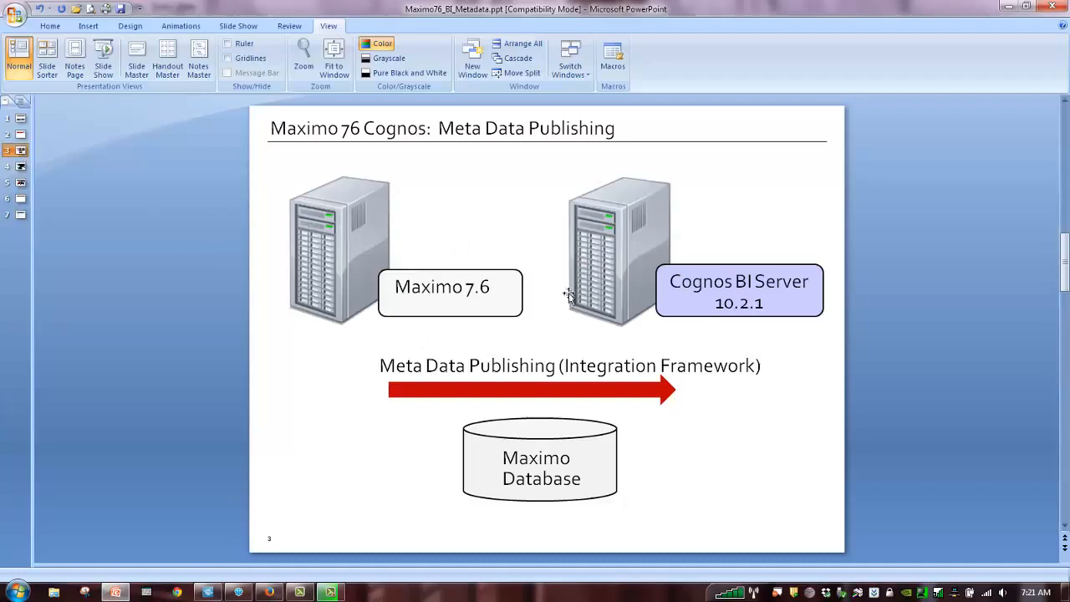
pyautogui.moveTo(642, 289)
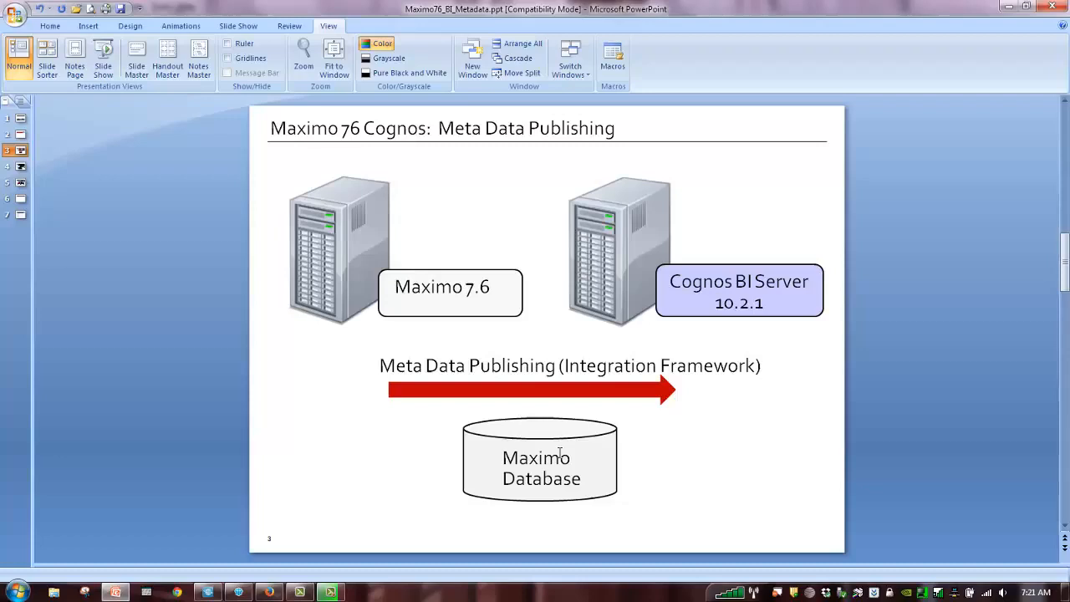
pyautogui.moveTo(526, 418)
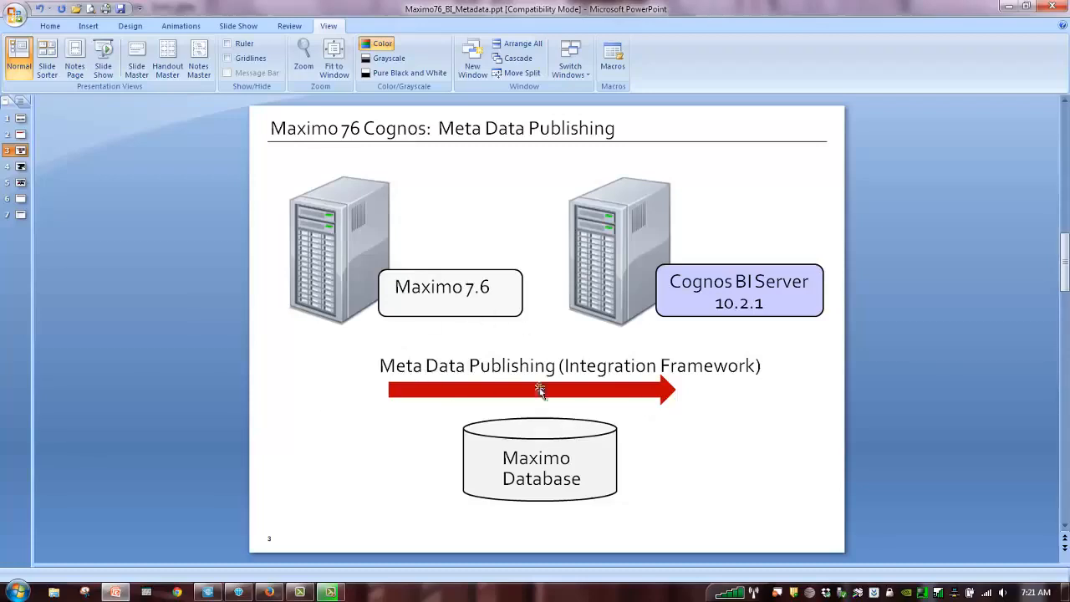
pyautogui.moveTo(479, 392)
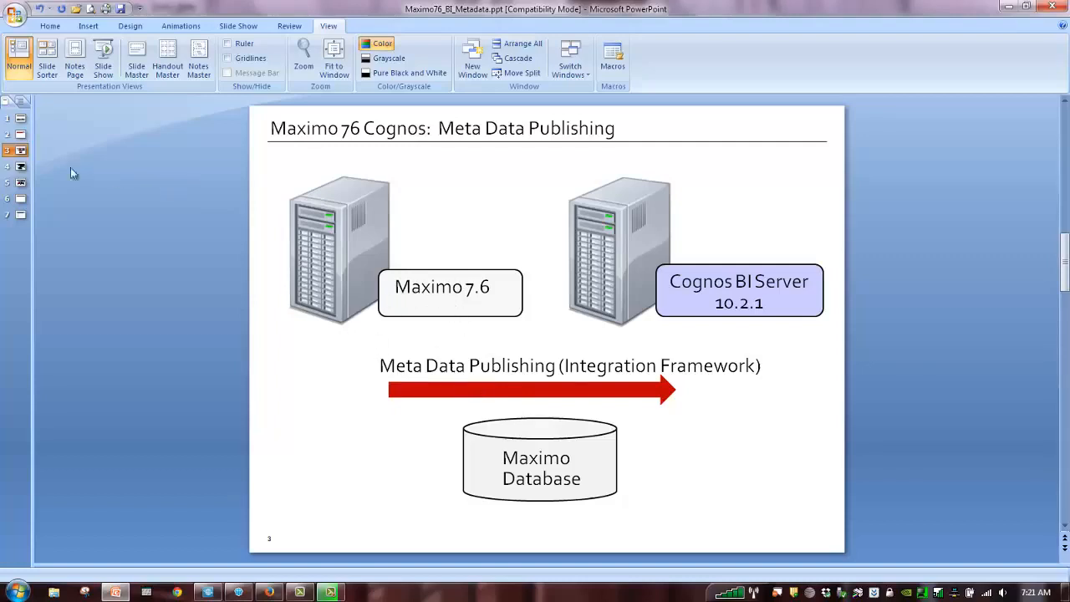
# Advance to the slide diagramming report object structures publishing metadata packages to Cognos
pyautogui.click(20, 166)
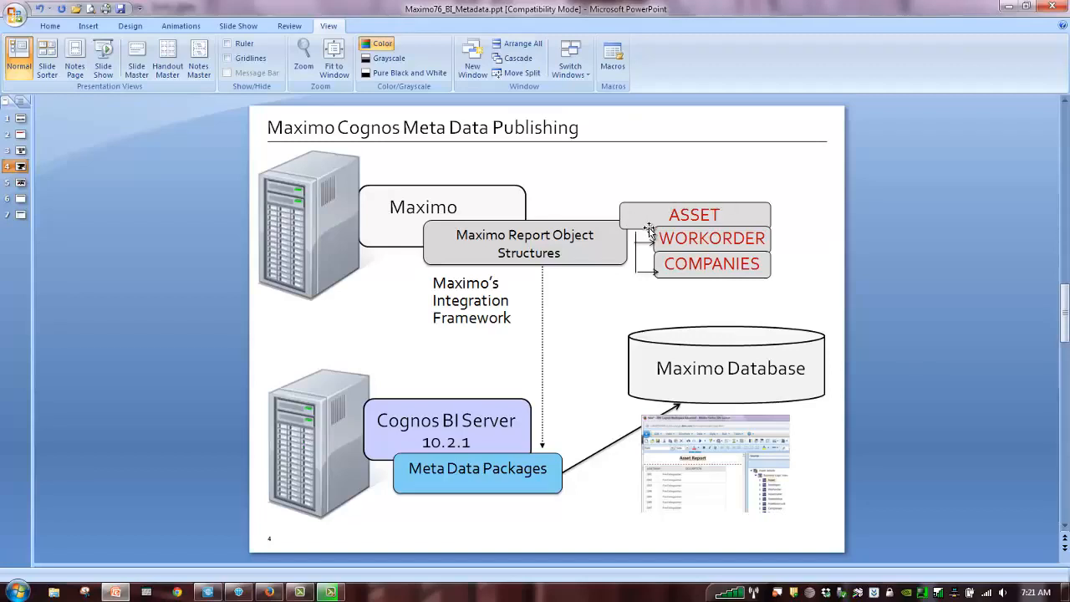
pyautogui.moveTo(665, 222)
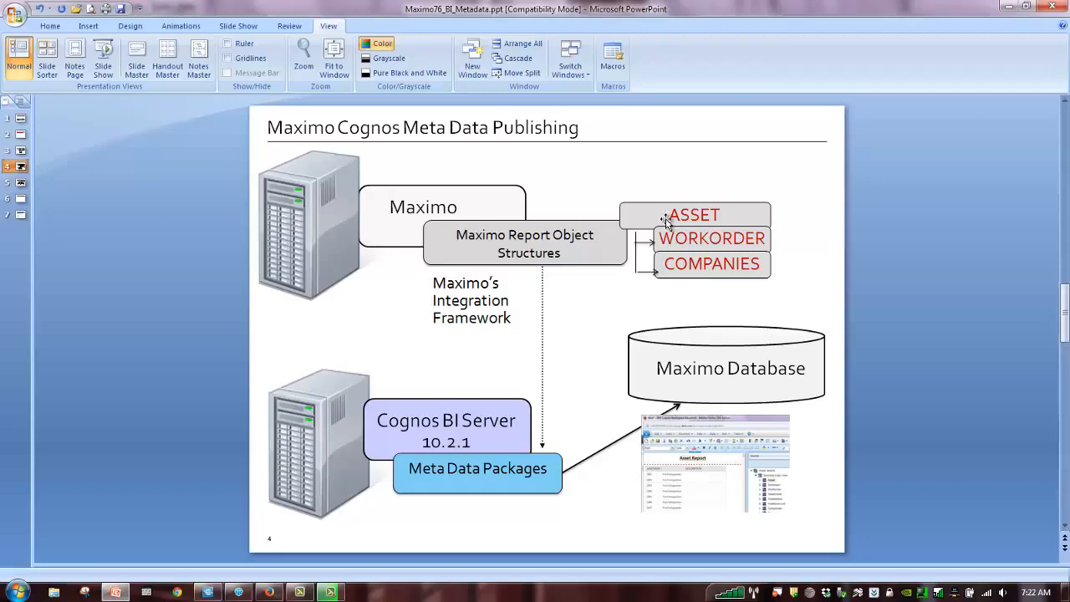
pyautogui.moveTo(690, 291)
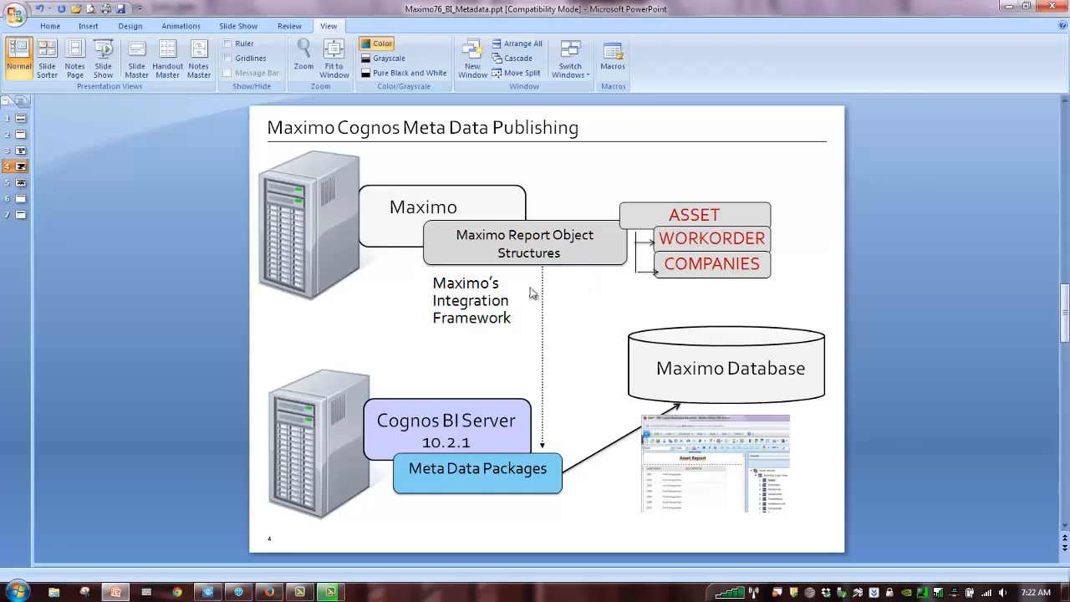
pyautogui.moveTo(650, 283)
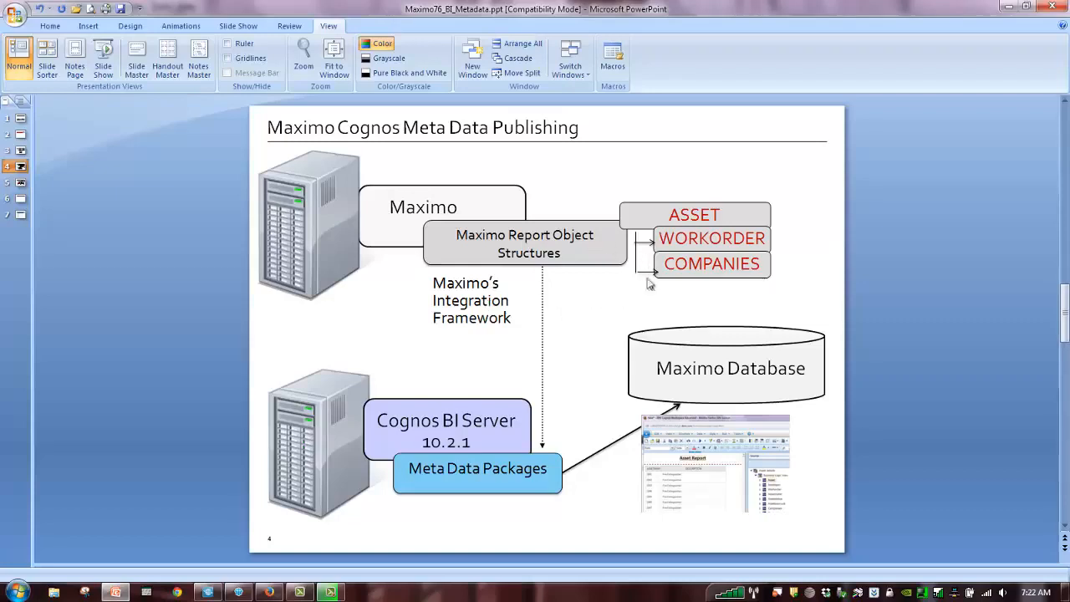
pyautogui.moveTo(629, 261)
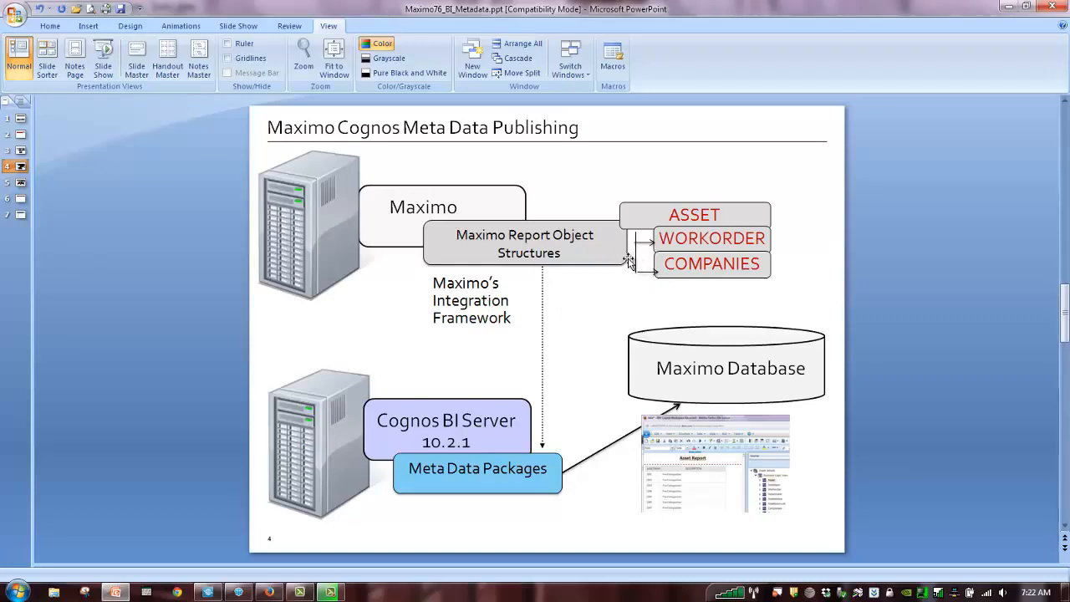
pyautogui.moveTo(313, 575)
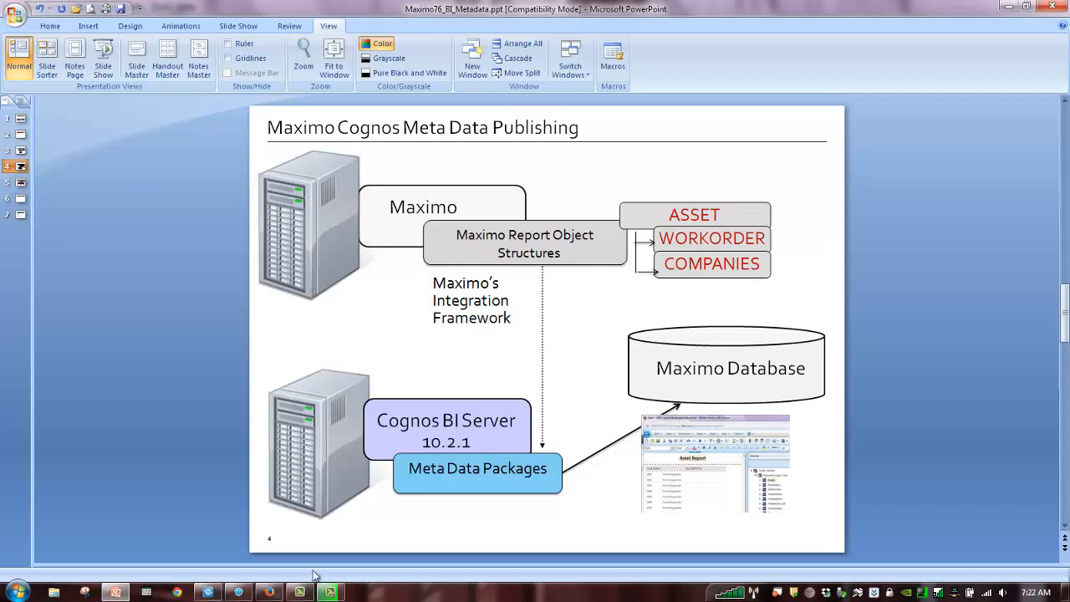
# Switch to the Maximo Start Center in the web browser
pyautogui.click(176, 592)
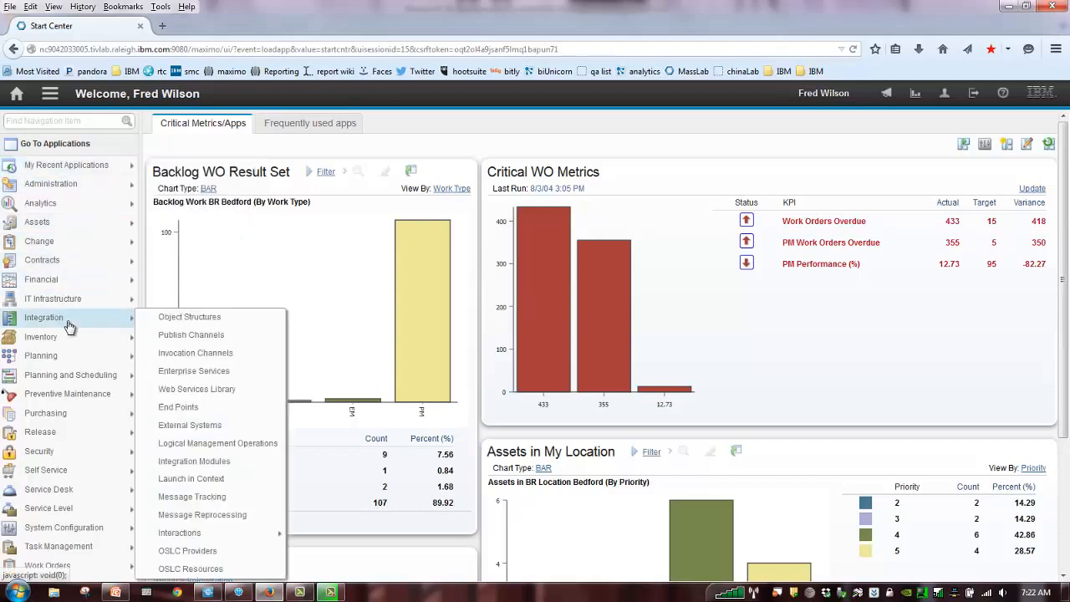
pyautogui.moveTo(189, 317)
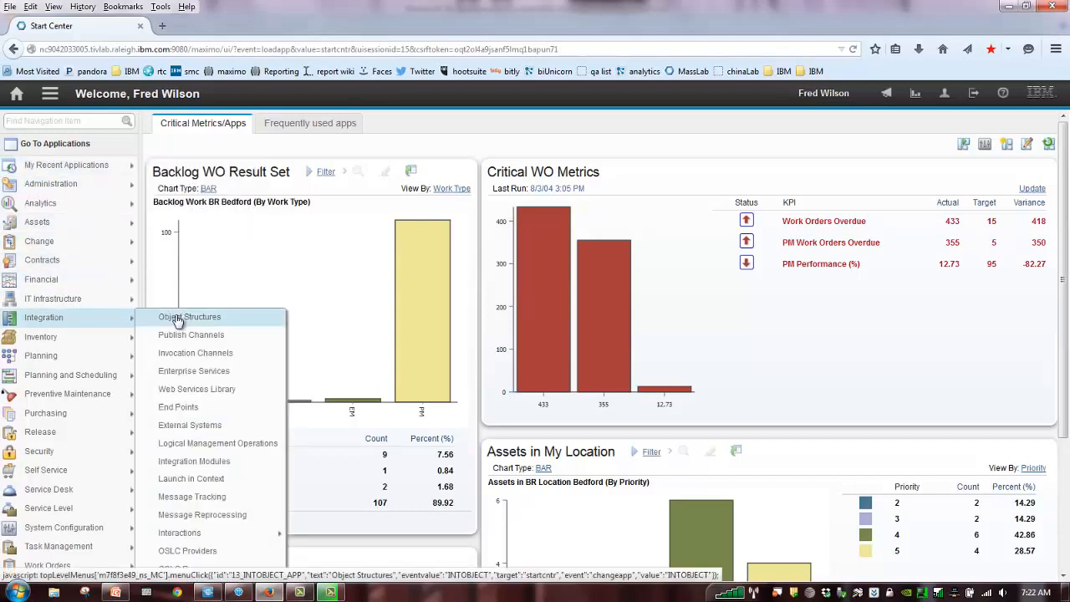
# Open Object Structures and filter the list to the 33 report object structures
pyautogui.click(189, 316)
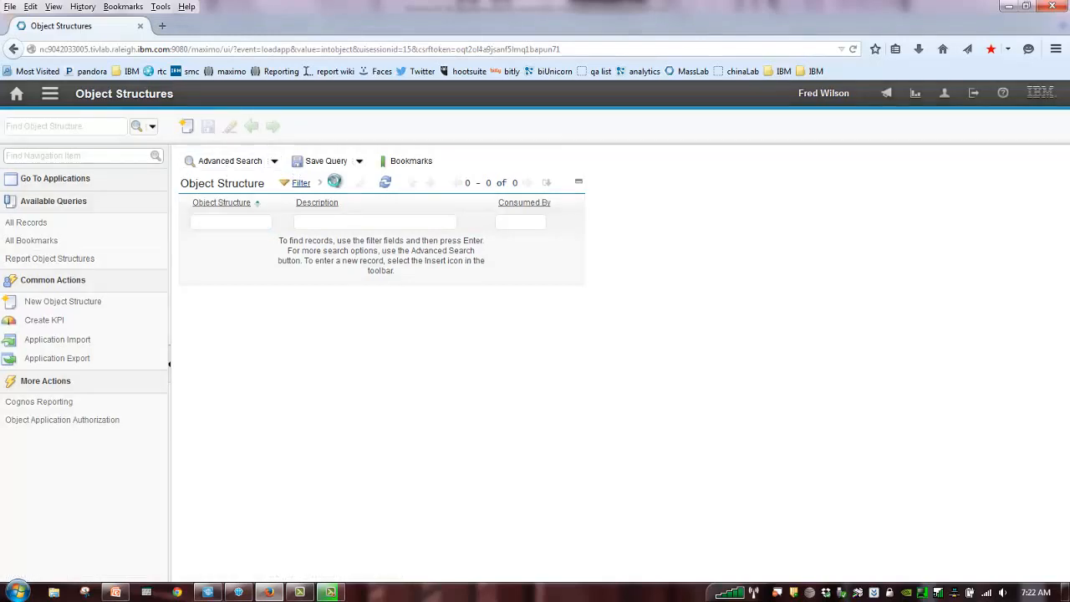
pyautogui.click(333, 182)
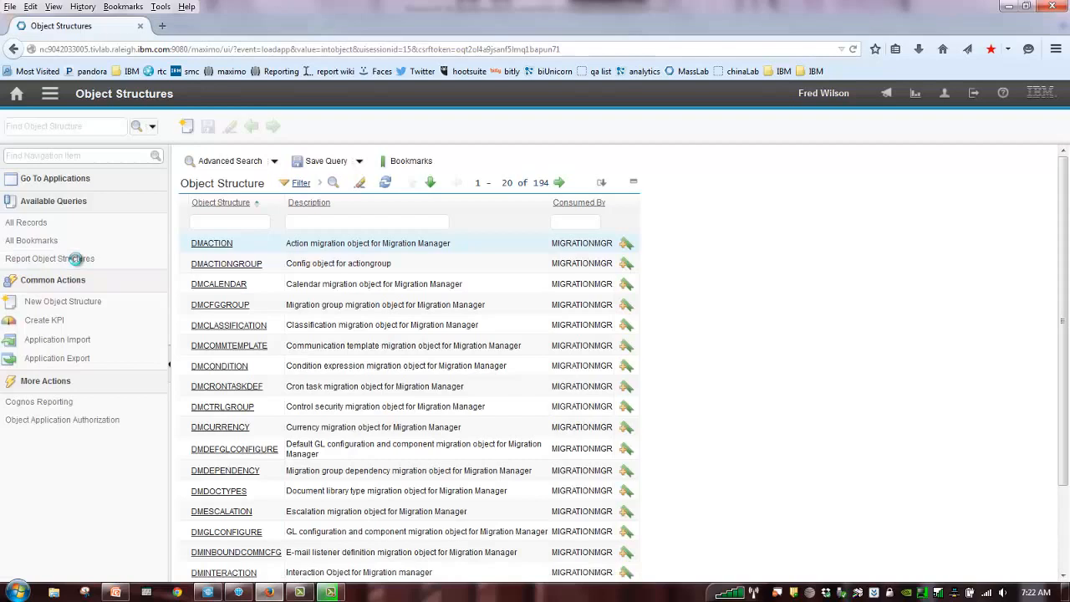
pyautogui.click(48, 258)
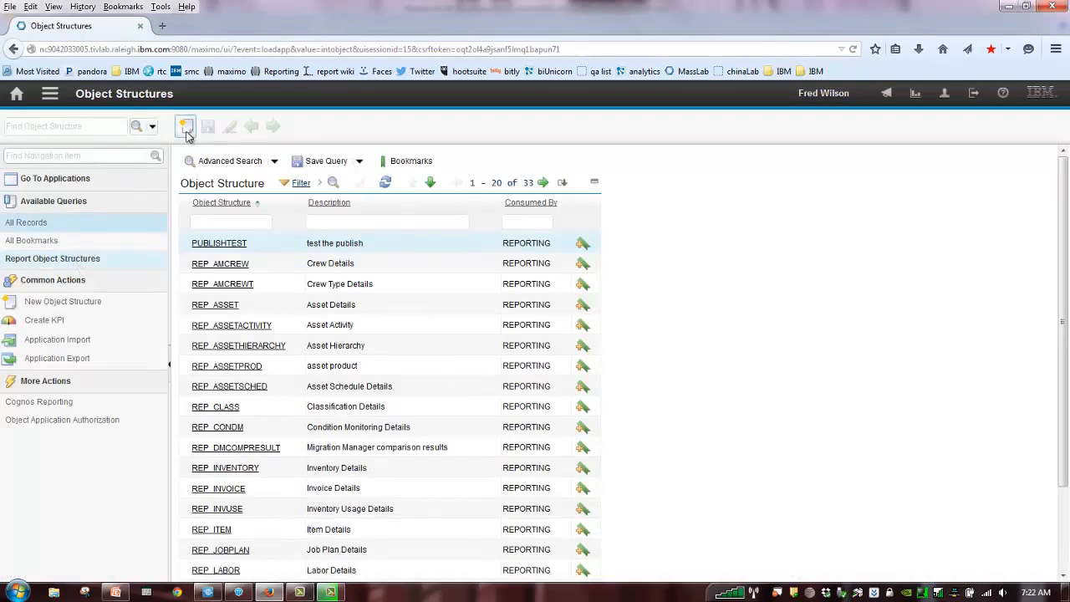
# Create object structure REP_ASSETDEMO described as Asset Demo, consumed by REPORTING
pyautogui.click(186, 126)
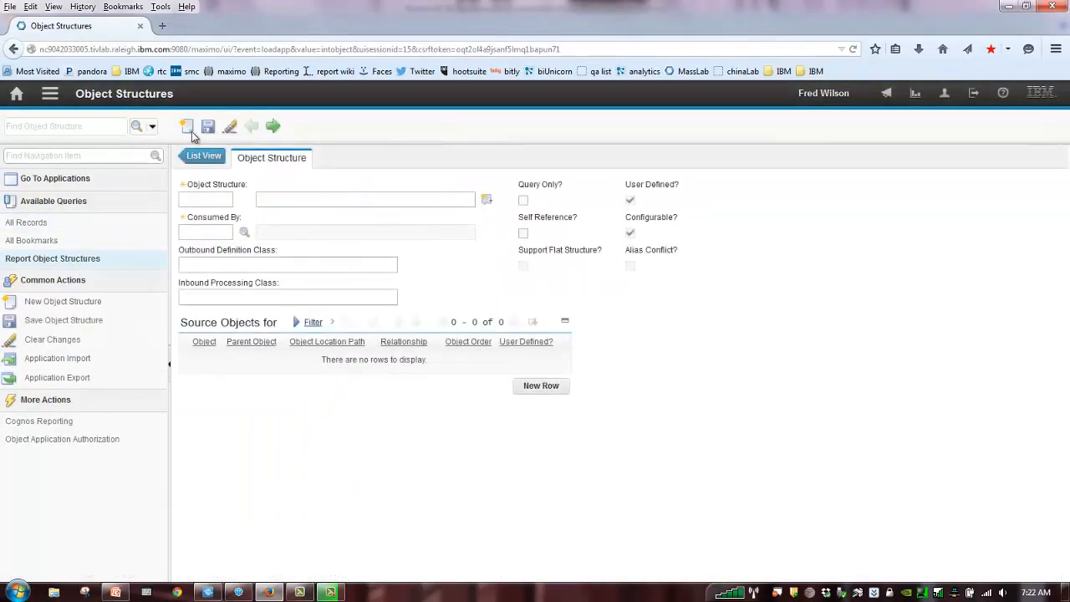
pyautogui.click(187, 126)
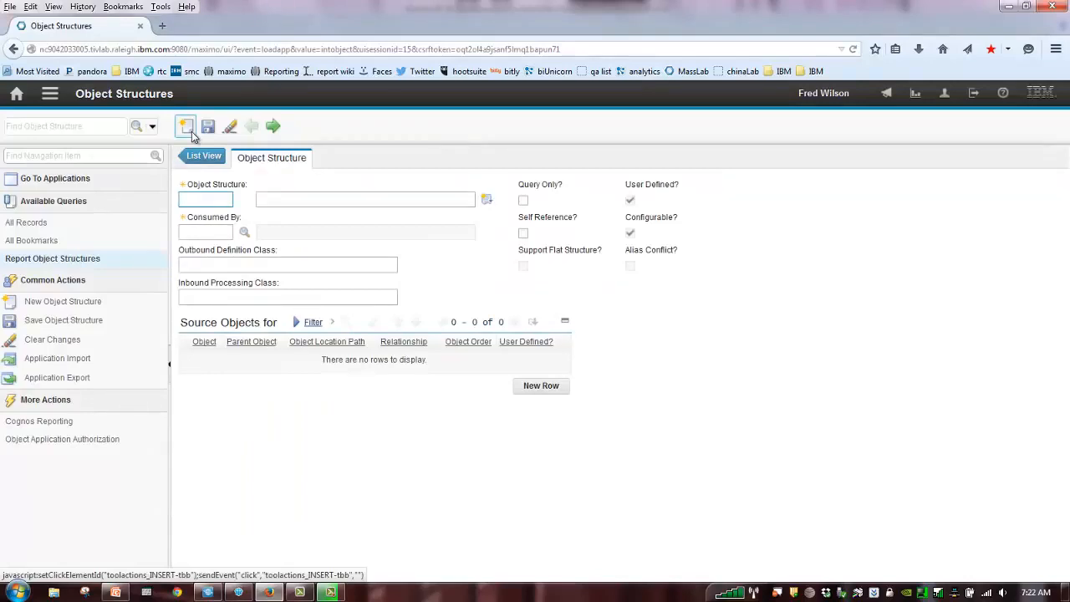
pyautogui.write('REP_ASSET')
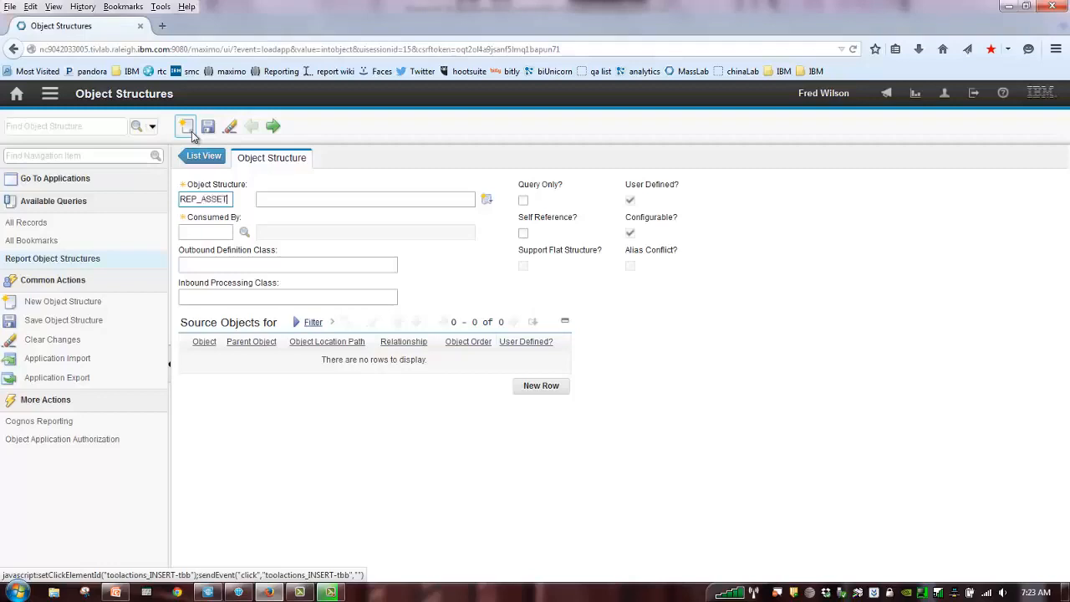
pyautogui.write('P_ASSETDEMO')
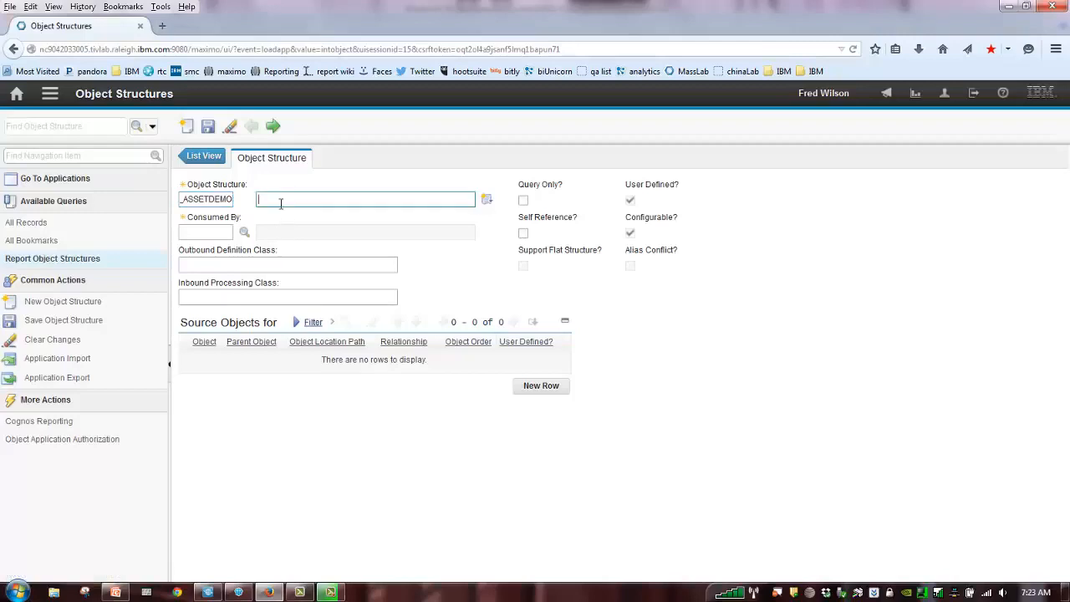
pyautogui.write('Asset')
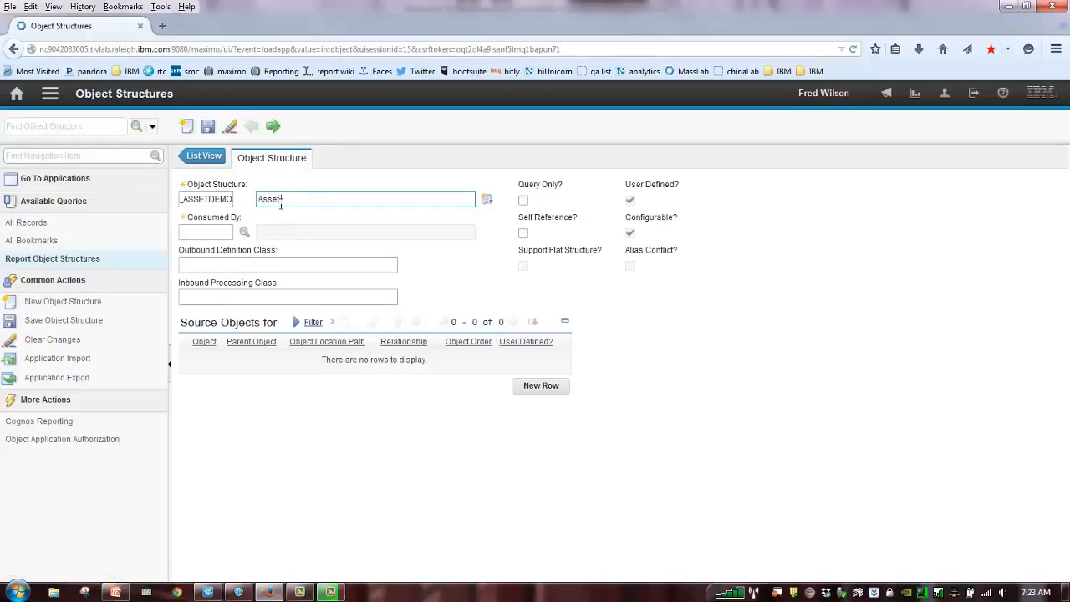
pyautogui.write('Demo ROS')
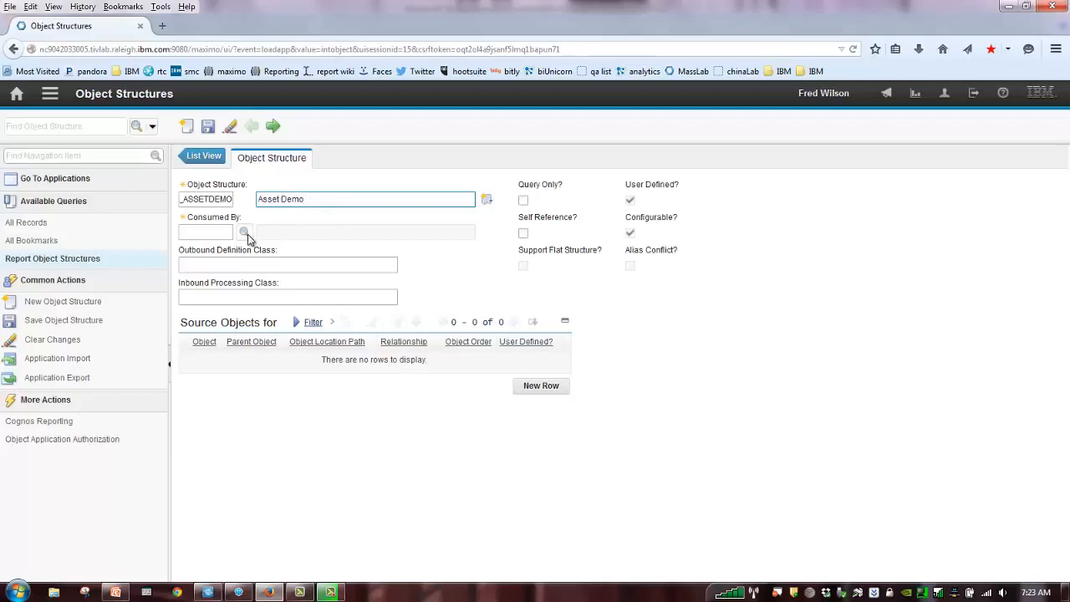
pyautogui.click(245, 231)
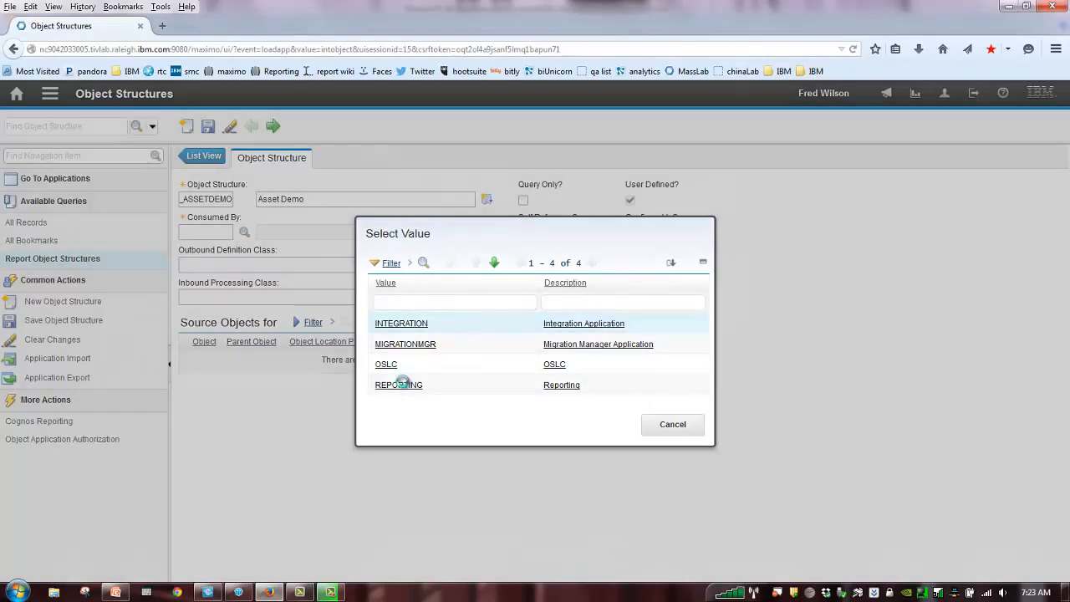
pyautogui.click(399, 385)
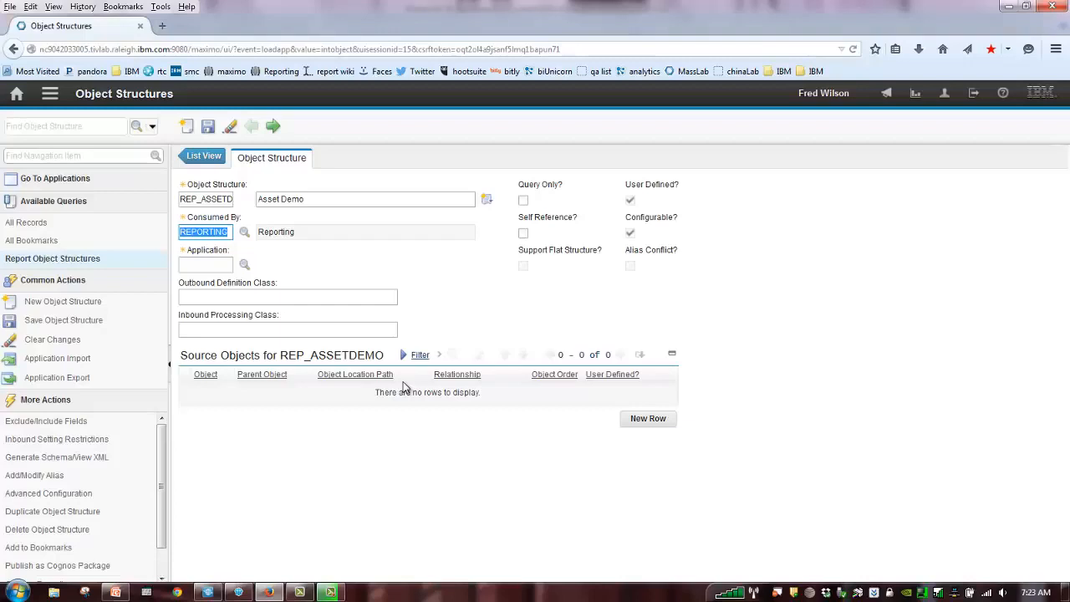
pyautogui.moveTo(476, 365)
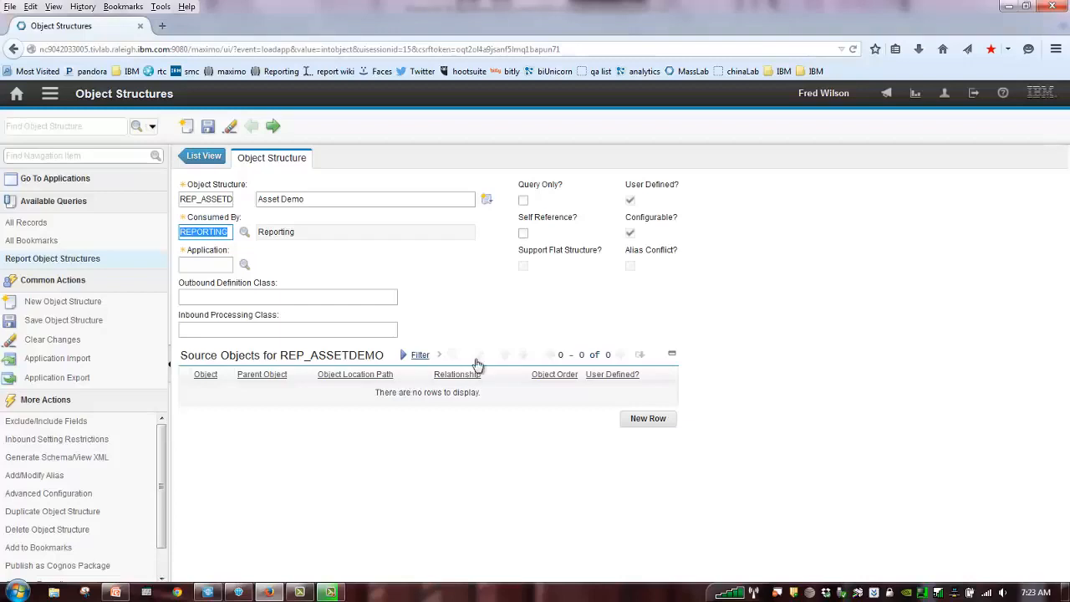
pyautogui.click(205, 264)
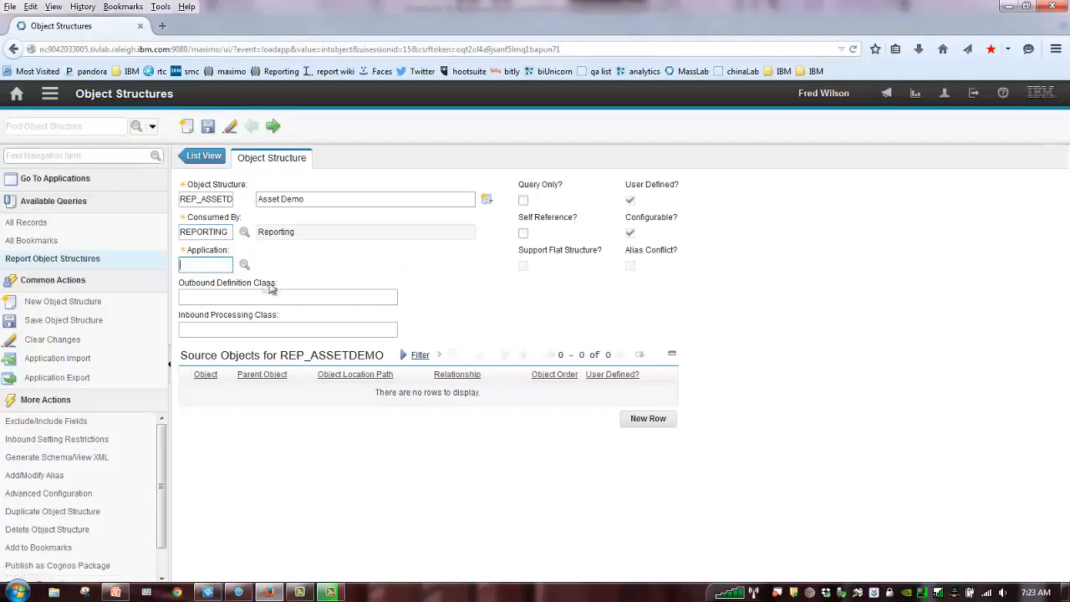
# Set the application to ASSET and dismiss the BMXAA1601E source-object error
pyautogui.click(244, 265)
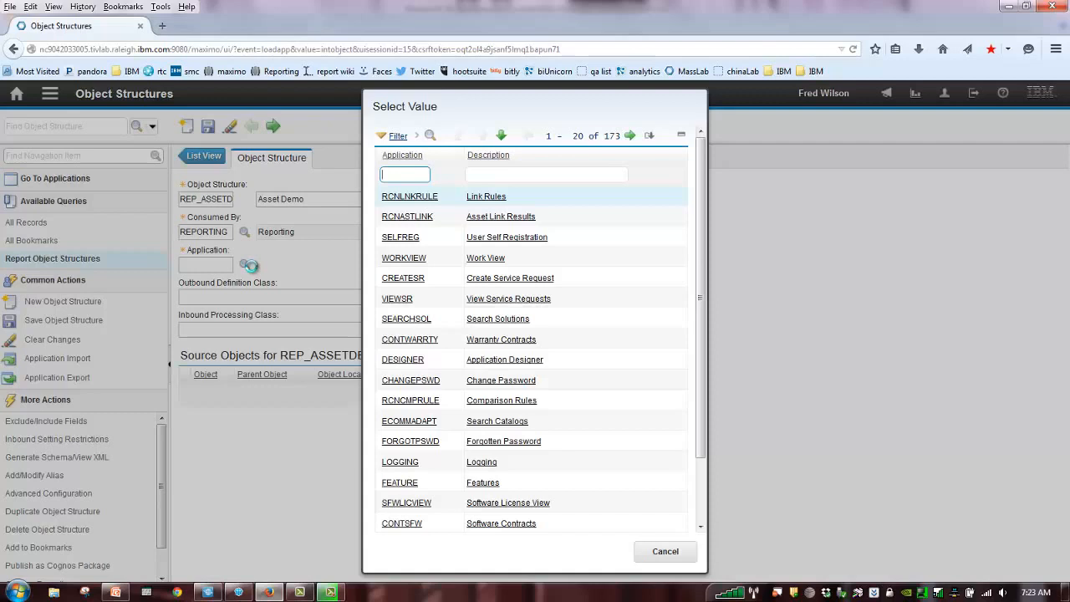
pyautogui.write('ASSET')
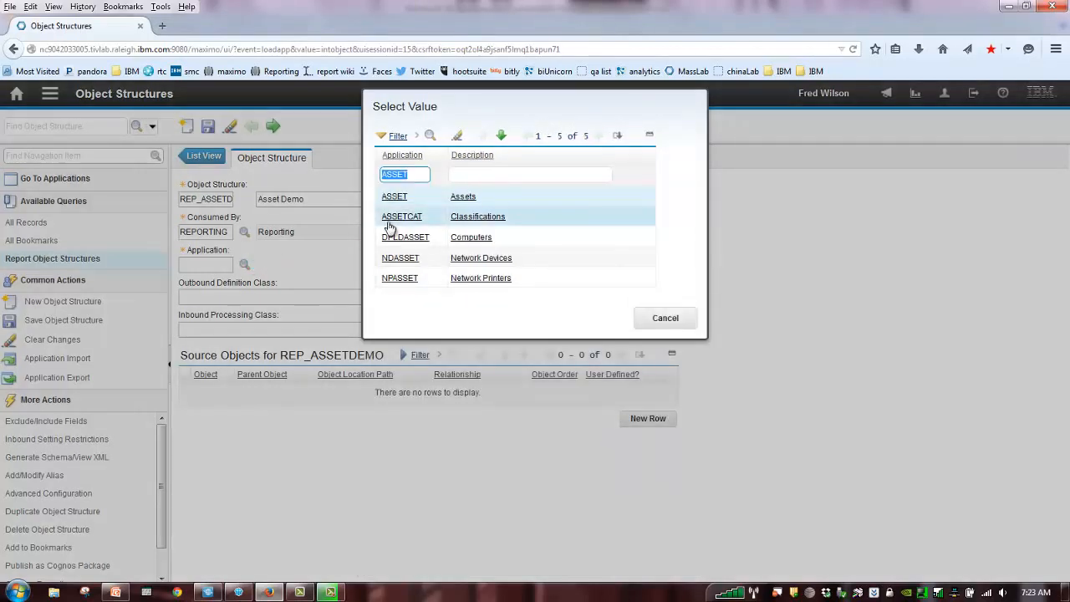
pyautogui.click(394, 196)
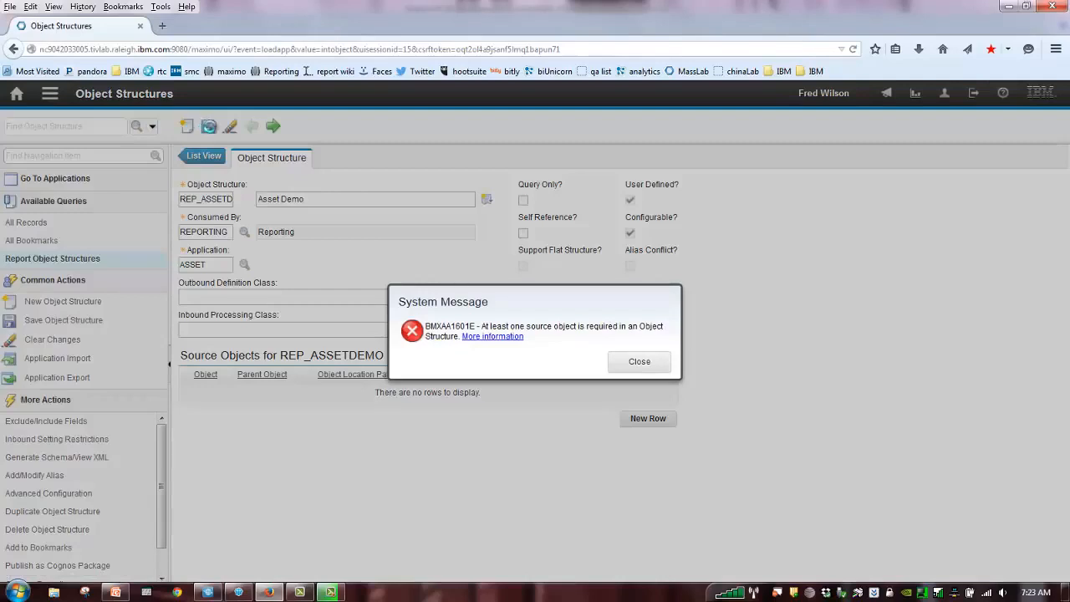
pyautogui.click(638, 361)
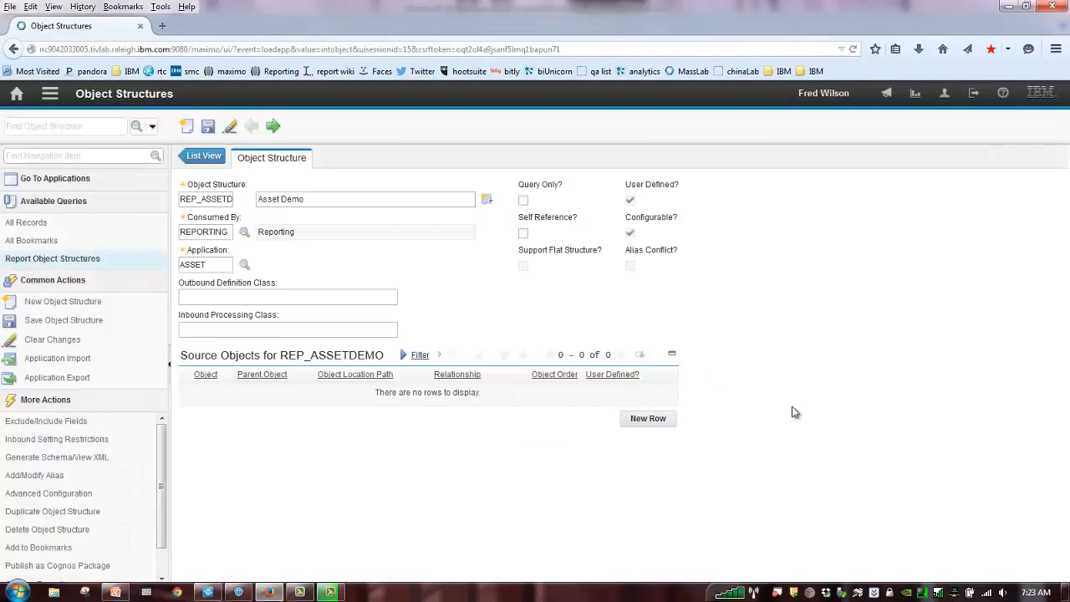
pyautogui.moveTo(667, 430)
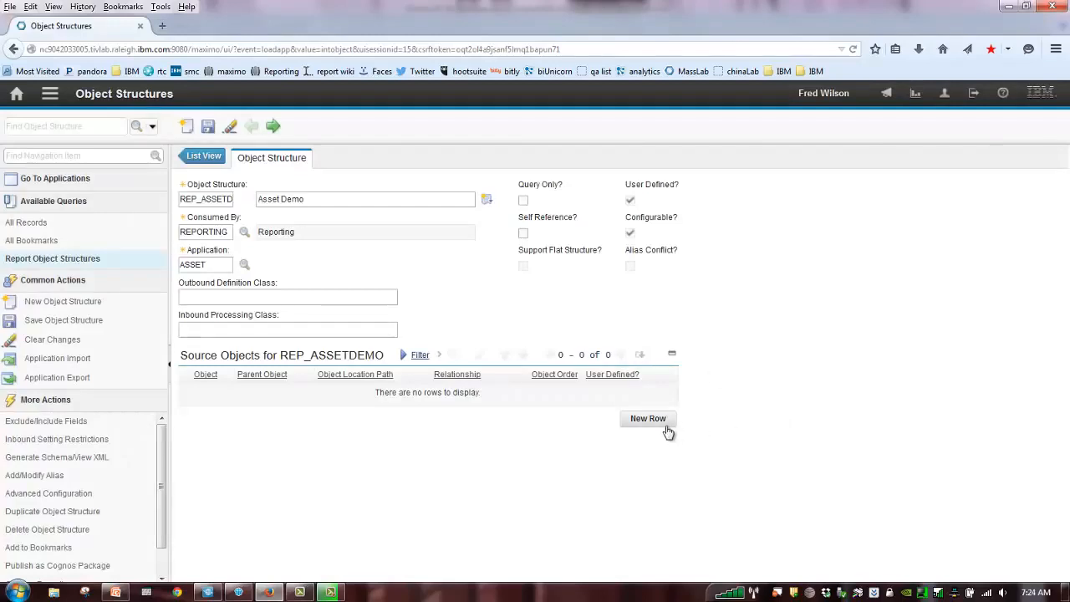
# Add ASSET as source object with reporting description Asset Details and save
pyautogui.click(648, 418)
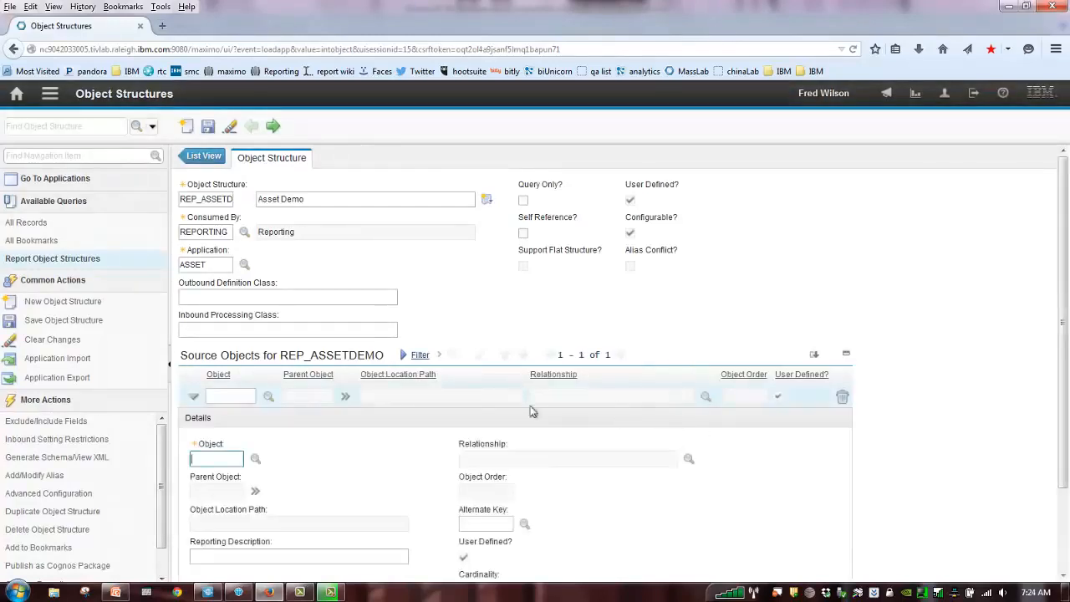
pyautogui.click(255, 458)
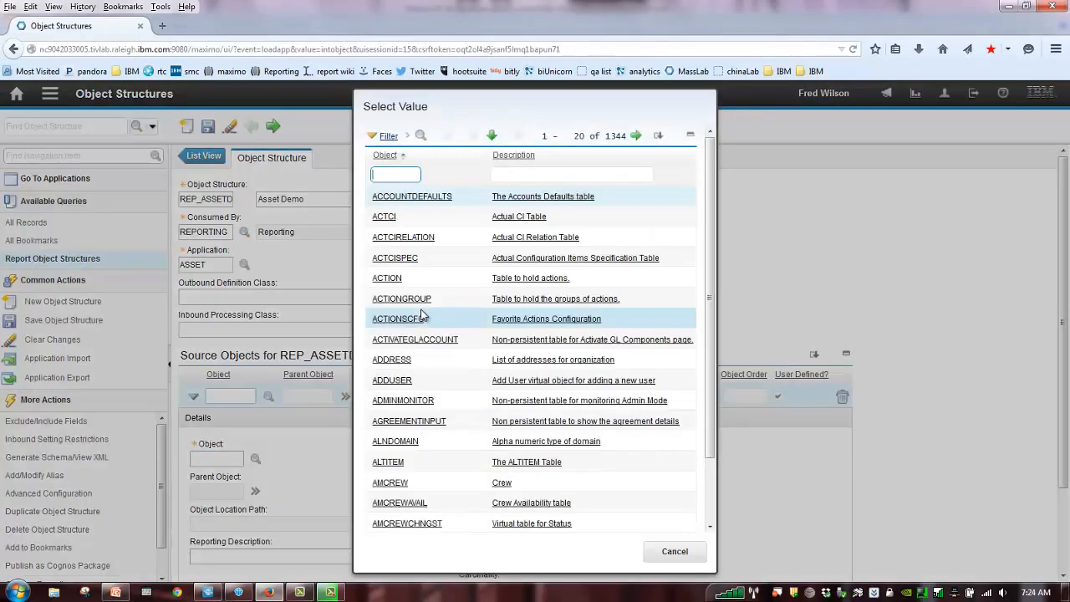
pyautogui.write('ASSET')
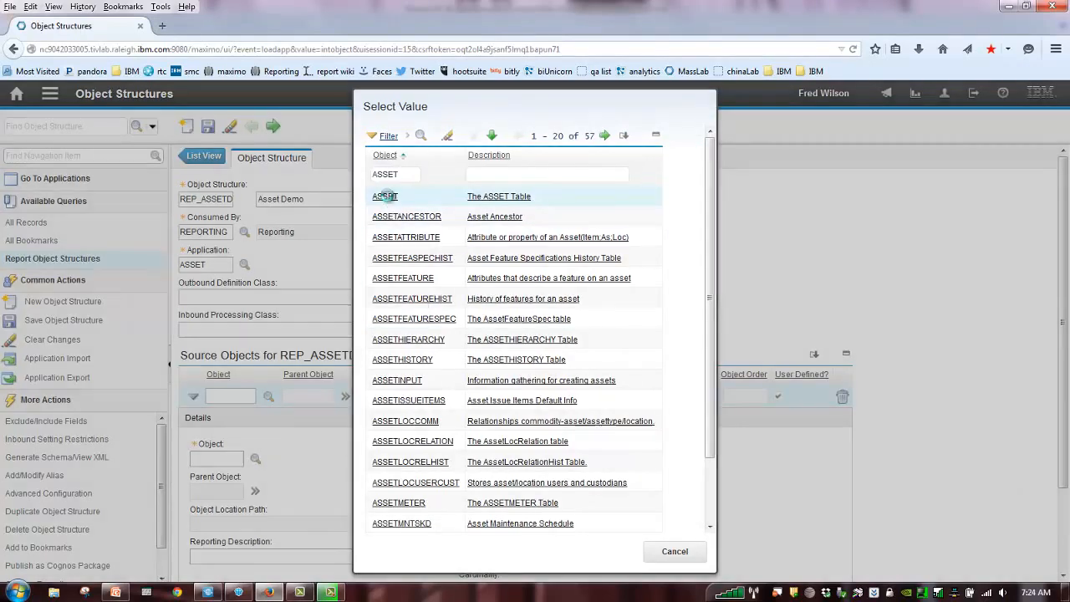
pyautogui.click(385, 196)
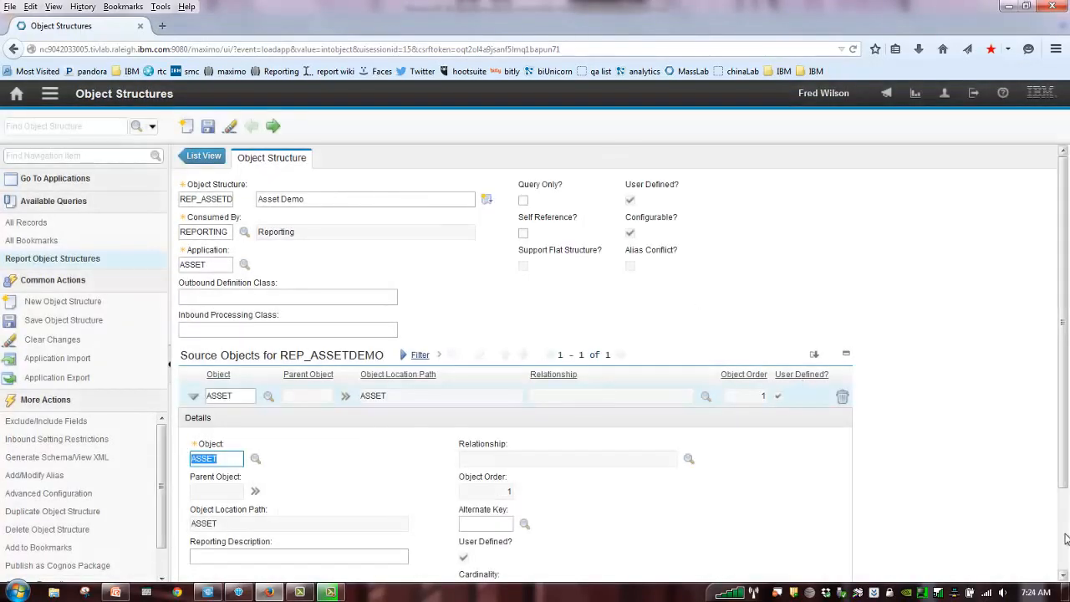
pyautogui.scroll(-3)
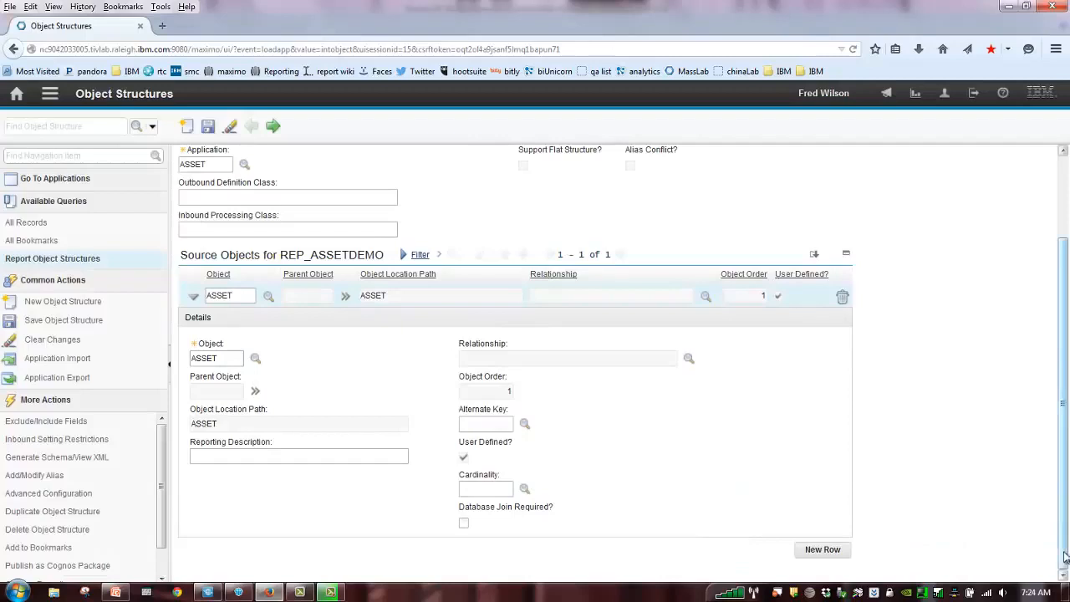
pyautogui.click(298, 456)
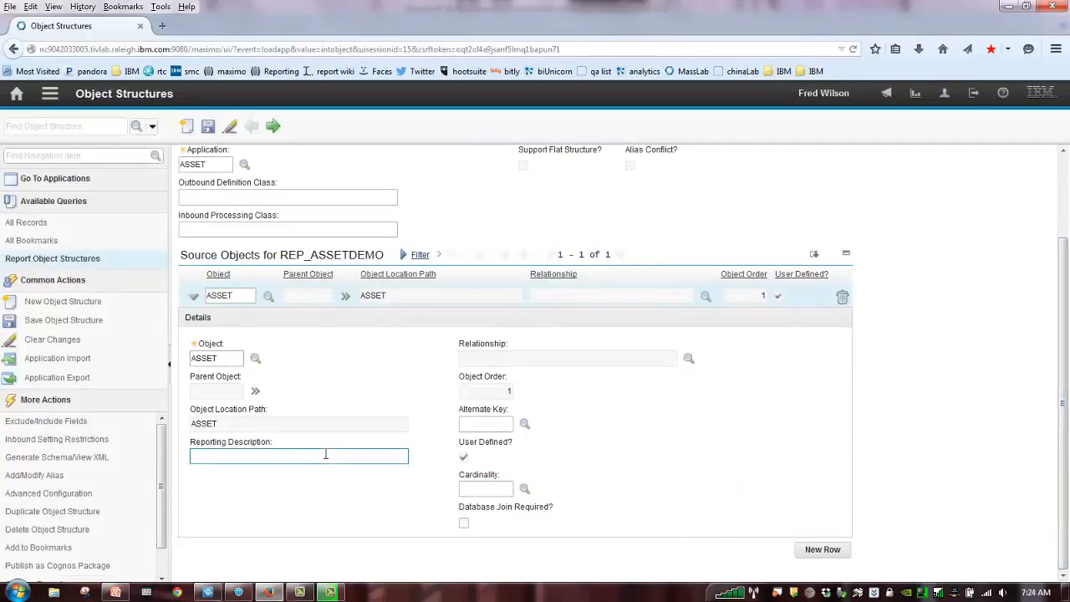
pyautogui.write('Asset Details')
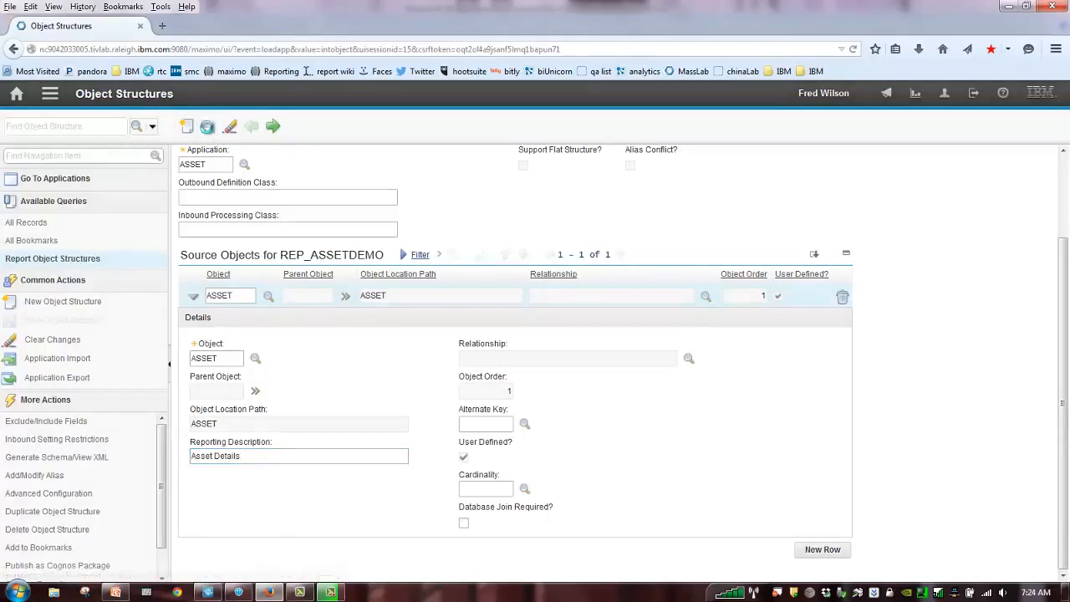
pyautogui.click(208, 126)
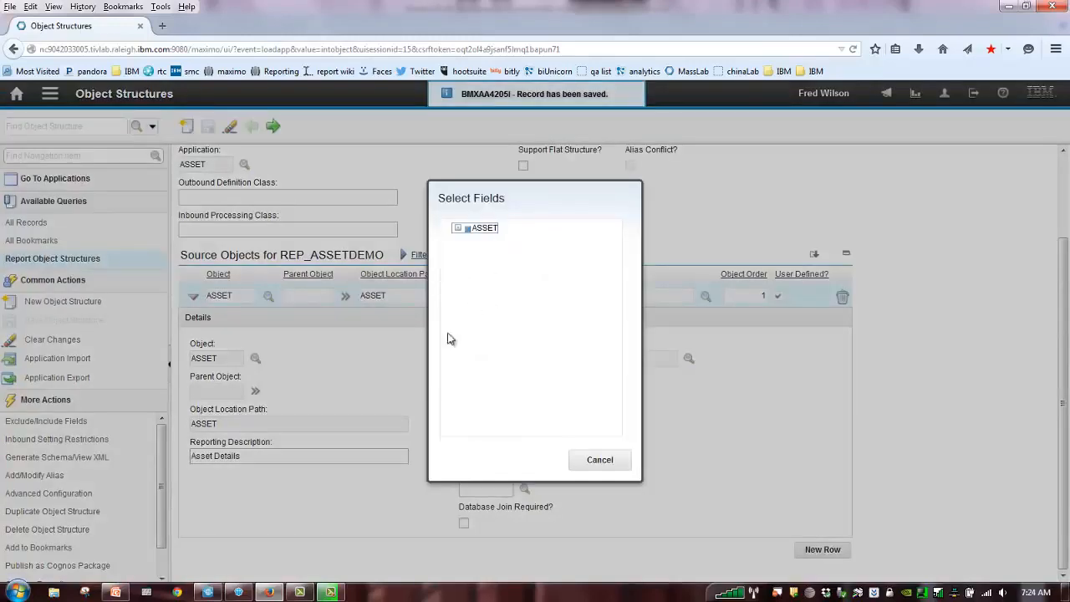
pyautogui.moveTo(483, 365)
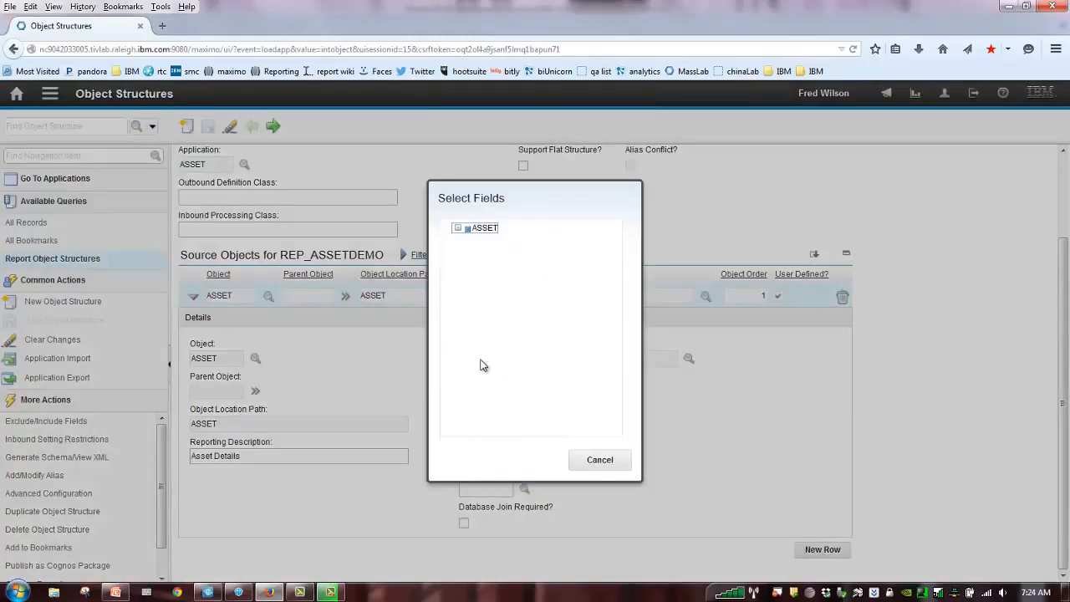
# Cancel field selection and add a second source object row
pyautogui.click(599, 459)
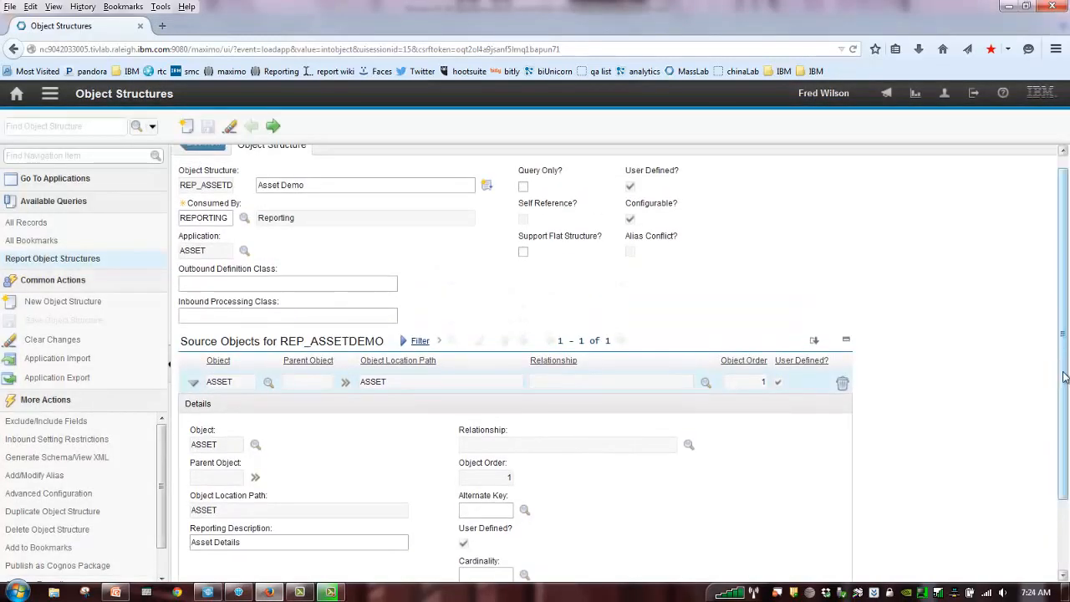
pyautogui.scroll(-3)
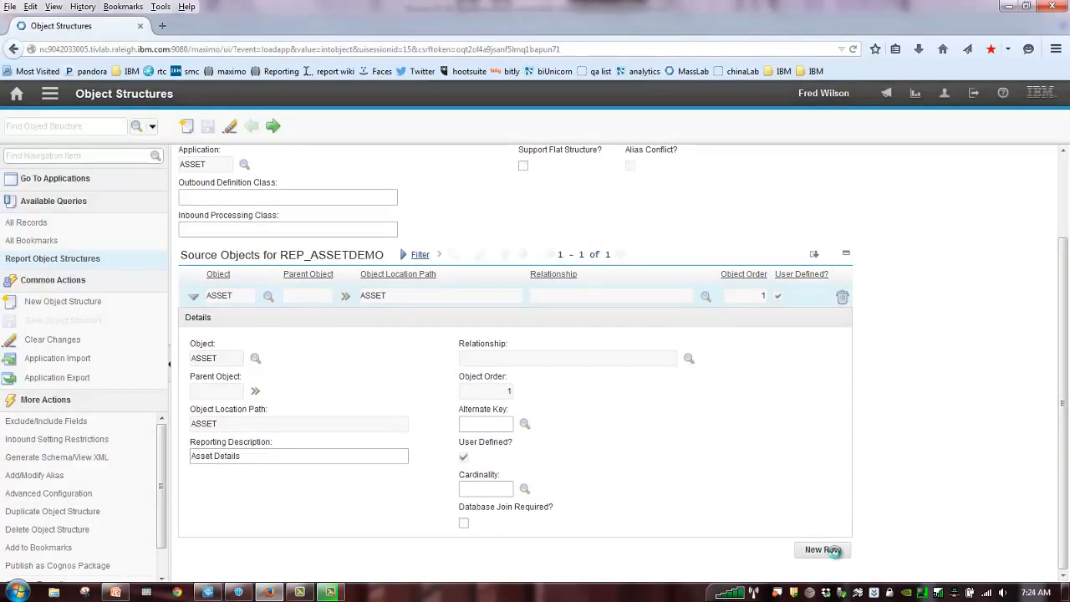
pyautogui.click(822, 549)
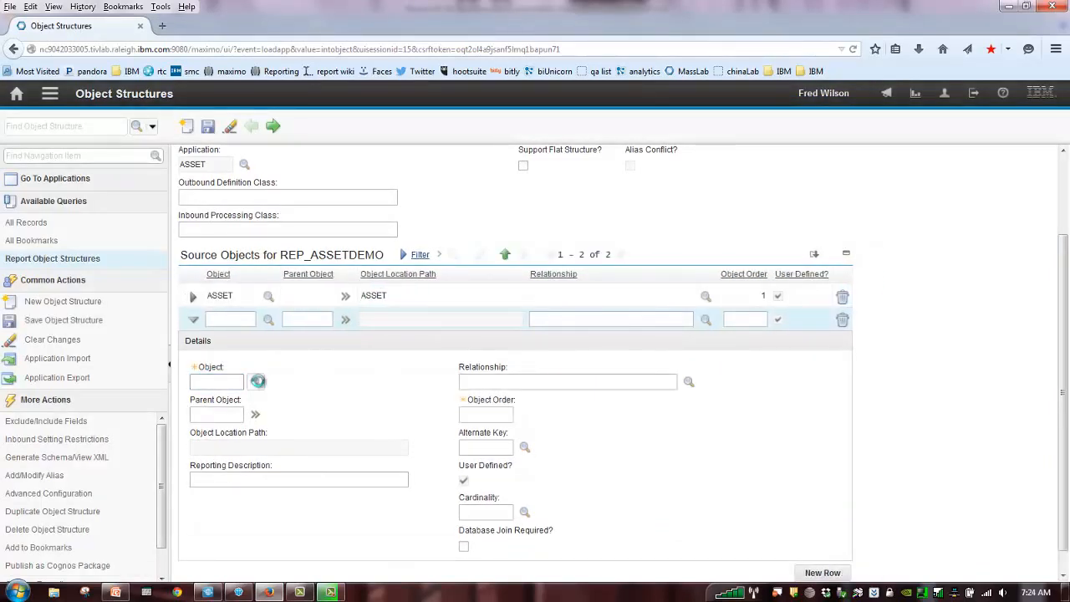
# Add WORKORDER as a child of ASSET with reporting description Work Order
pyautogui.click(258, 381)
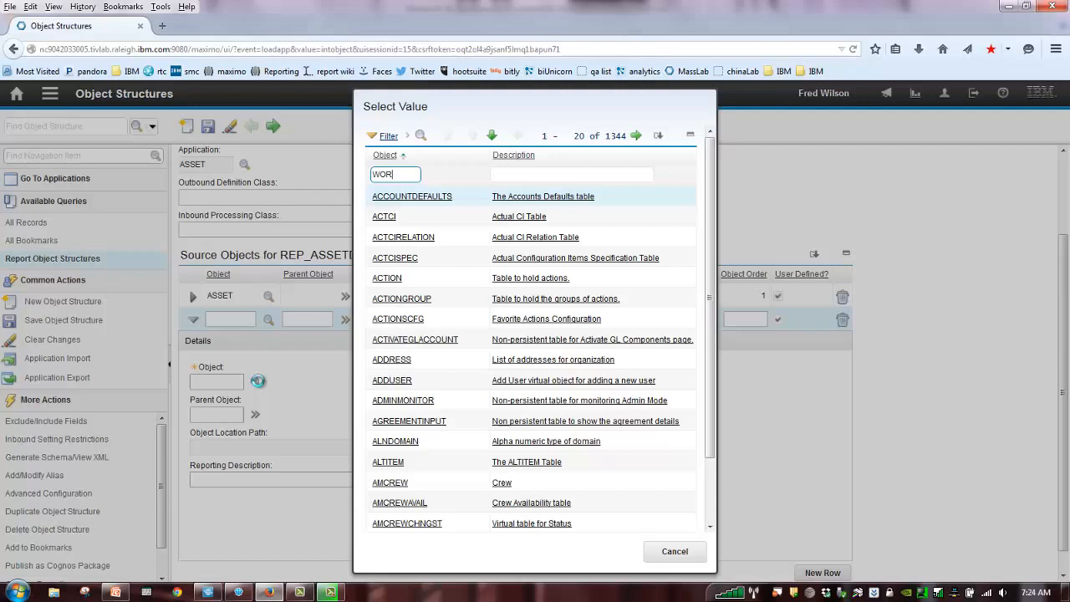
pyautogui.press('Backspace')
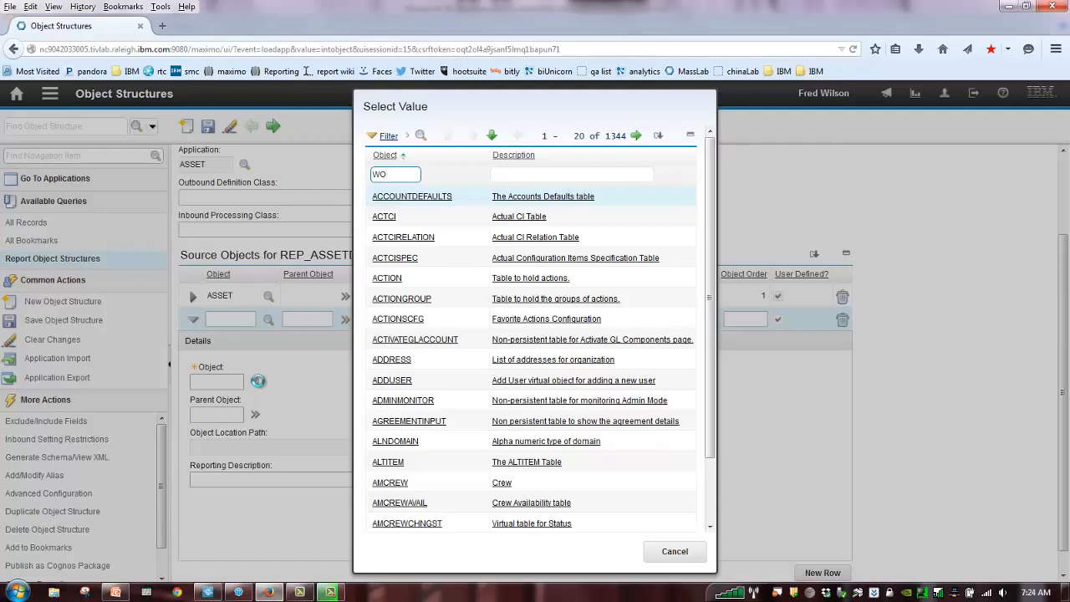
pyautogui.write('ORKORDER')
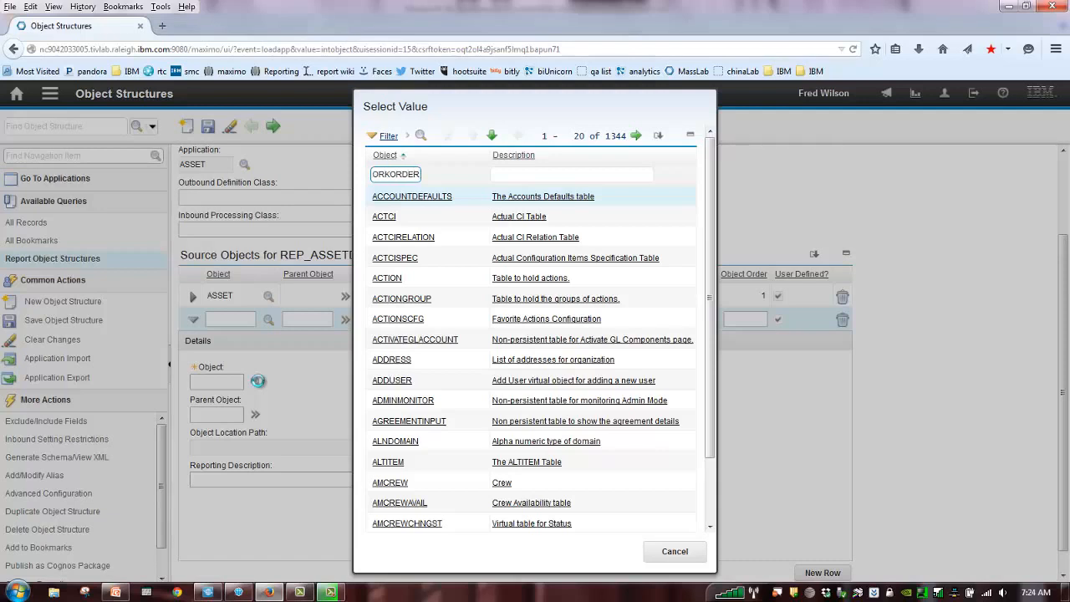
pyautogui.write('WORKORDER')
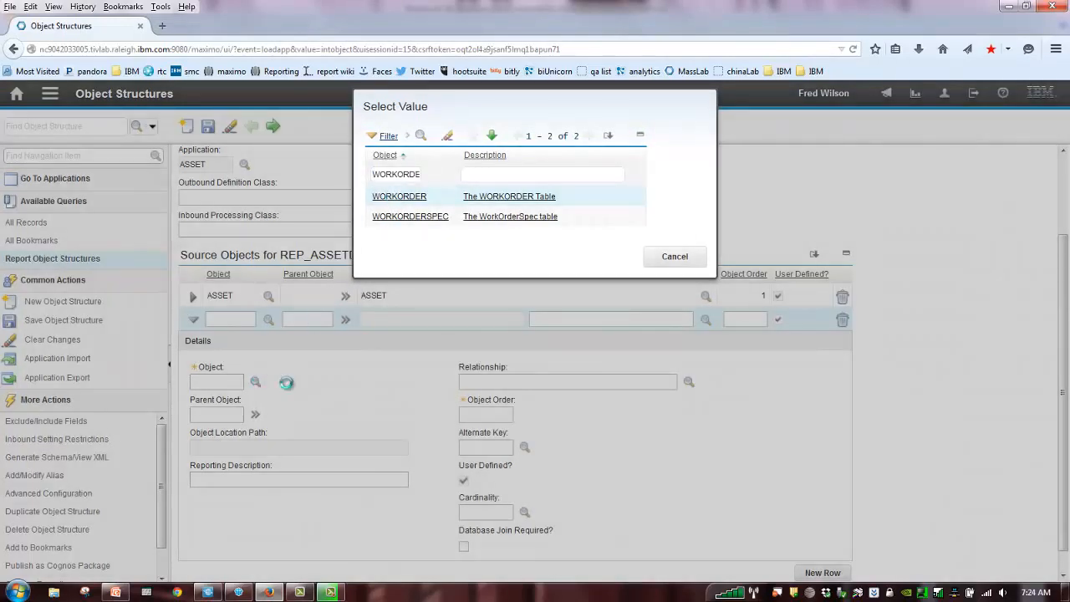
pyautogui.click(399, 195)
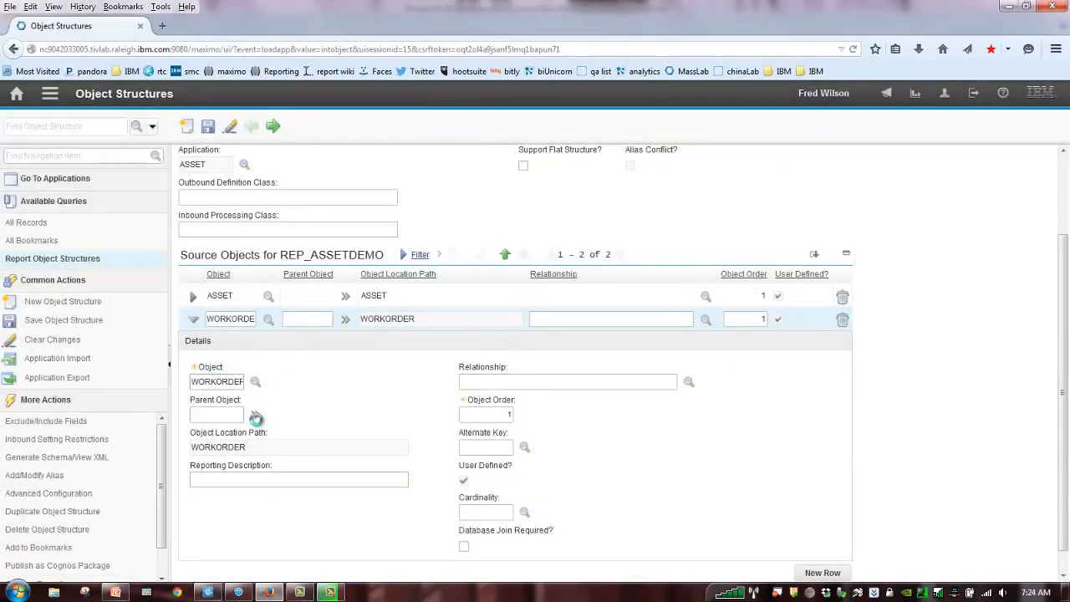
pyautogui.click(256, 414)
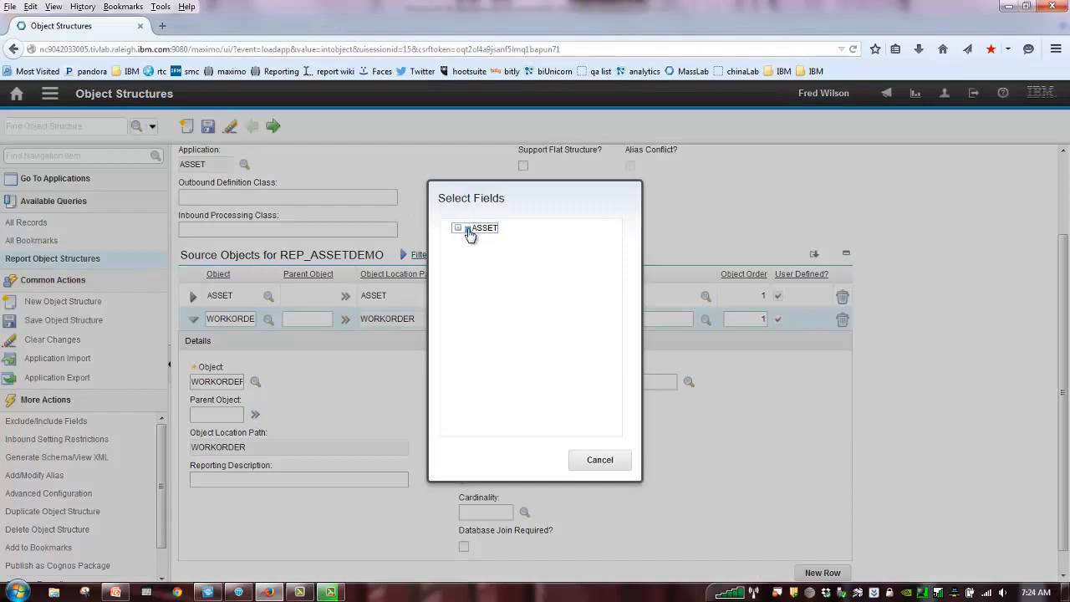
pyautogui.click(484, 228)
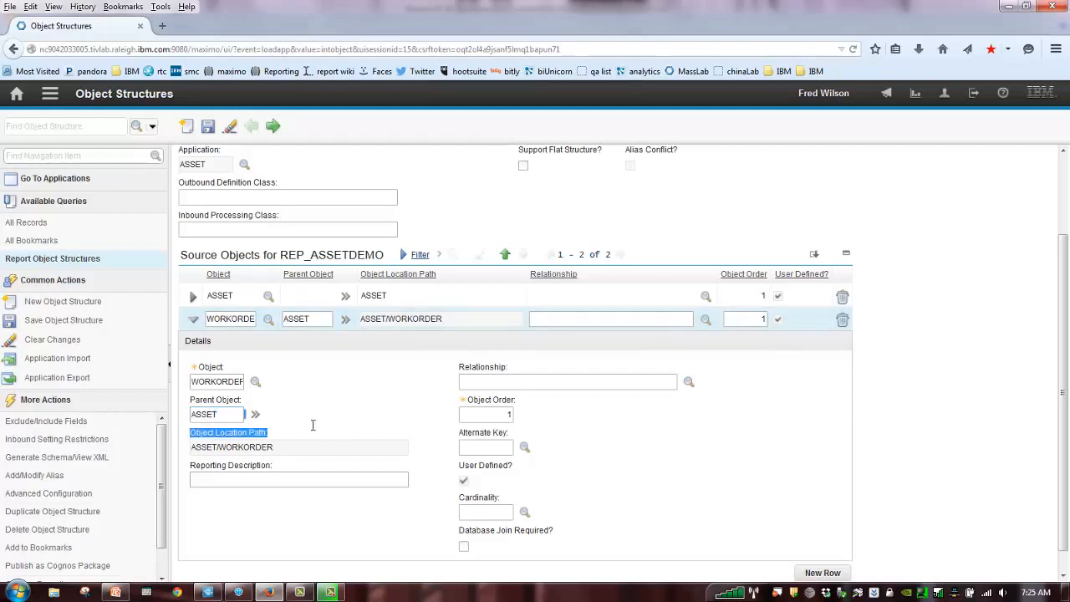
pyautogui.write('Work Order')
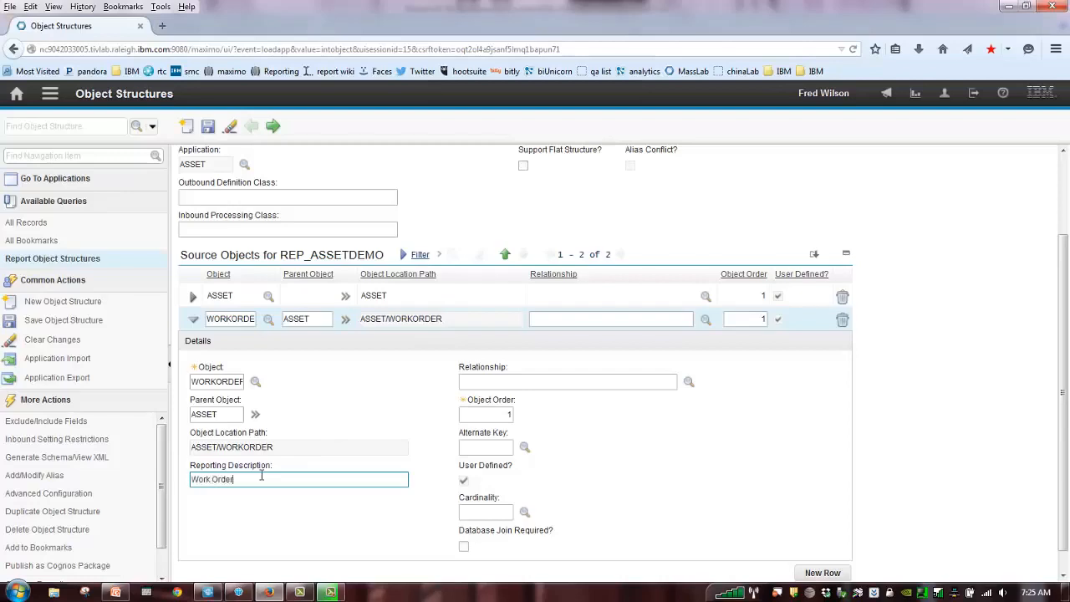
pyautogui.click(568, 382)
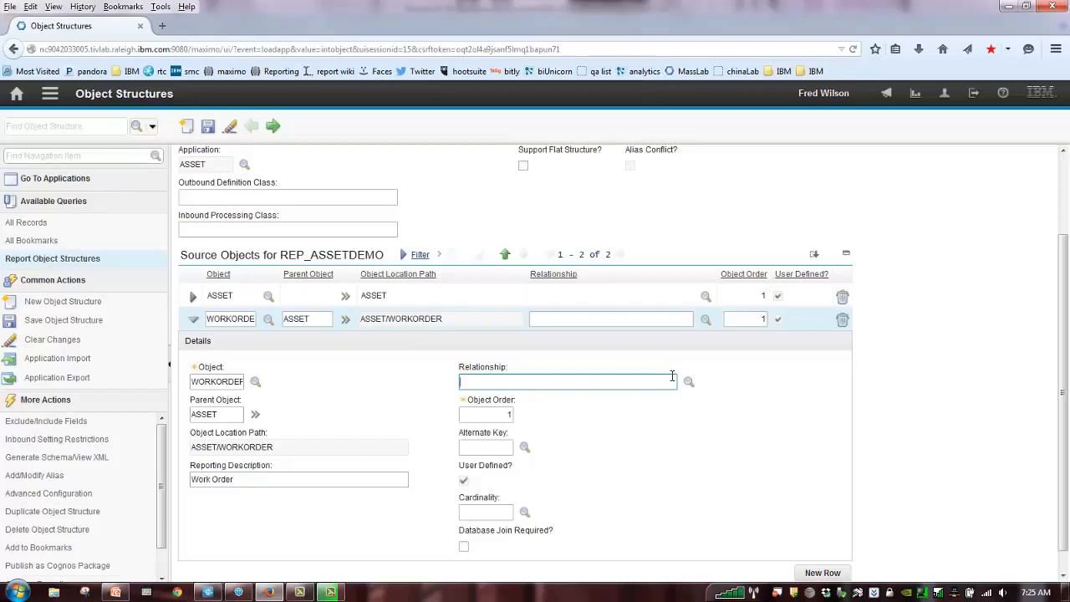
# Set the WORKORDER relationship to ALLWO, giving MULTIPLE cardinality
pyautogui.click(690, 382)
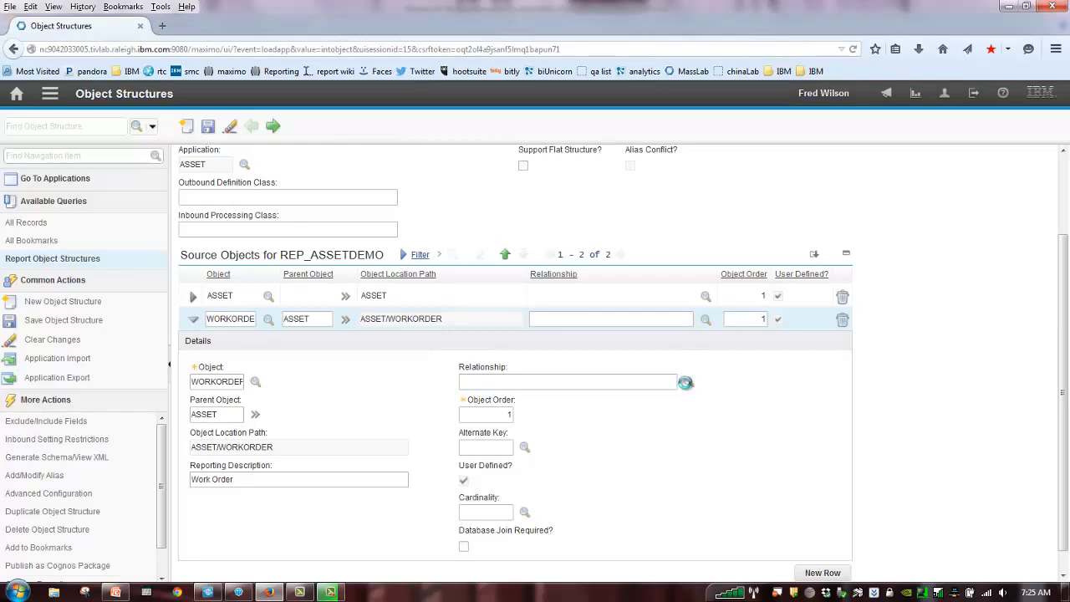
pyautogui.click(686, 382)
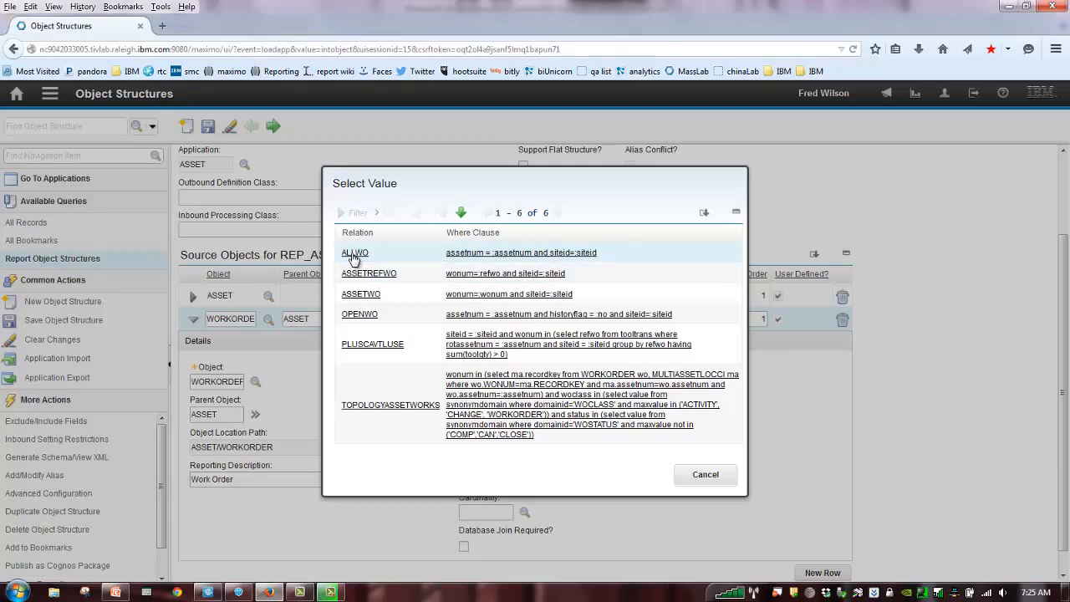
pyautogui.moveTo(355, 260)
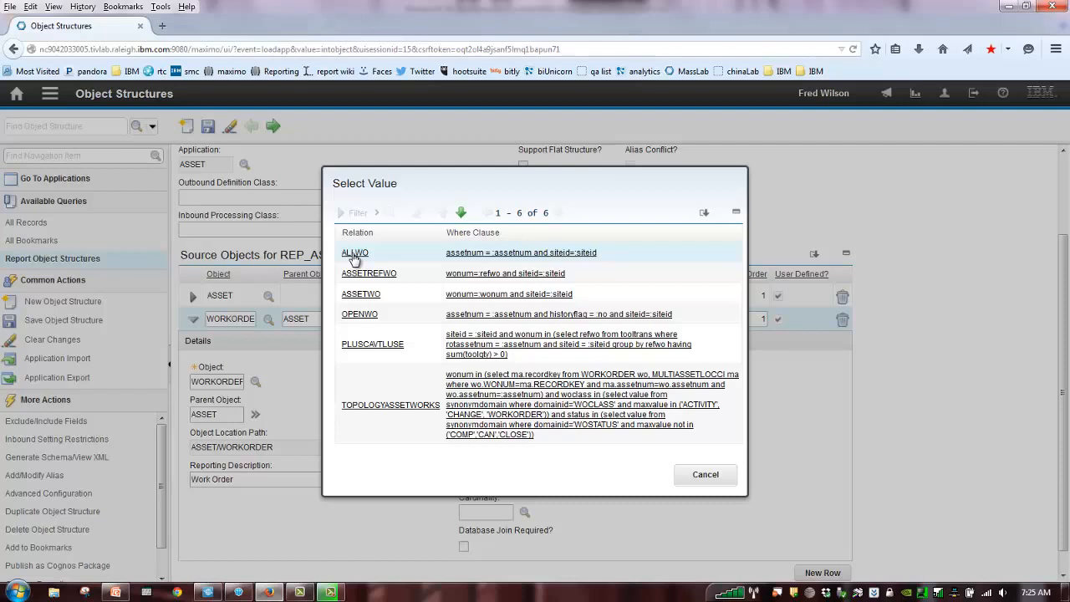
pyautogui.click(355, 253)
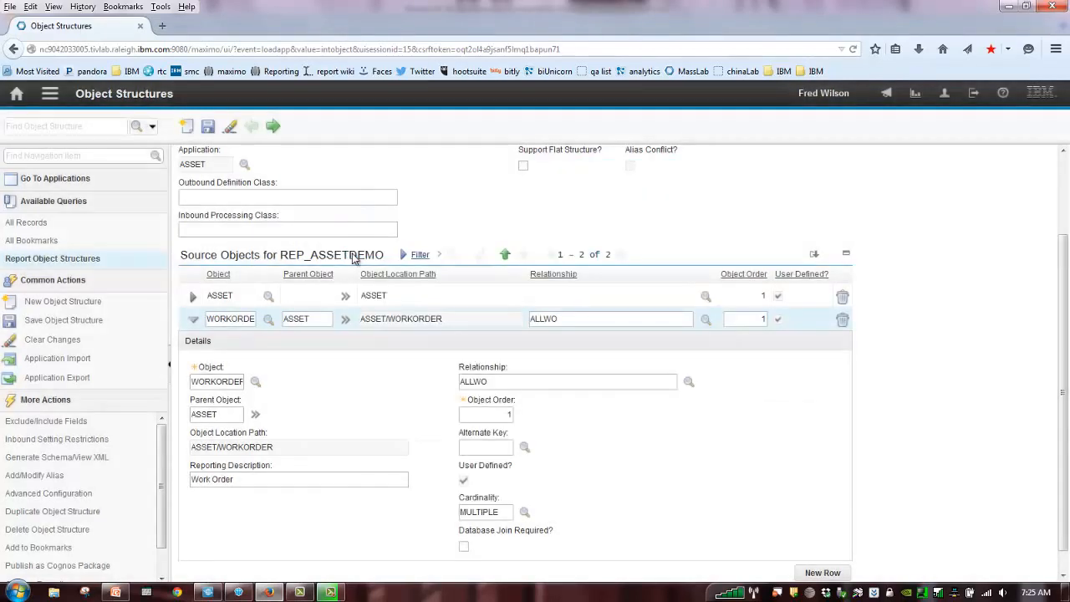
pyautogui.scroll(-3)
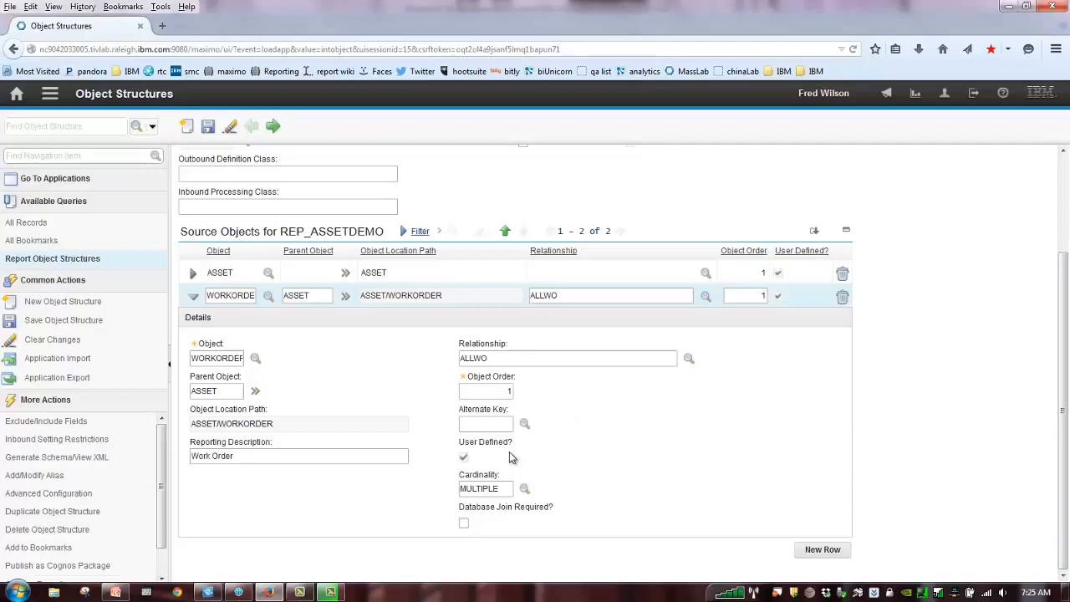
pyautogui.moveTo(400, 514)
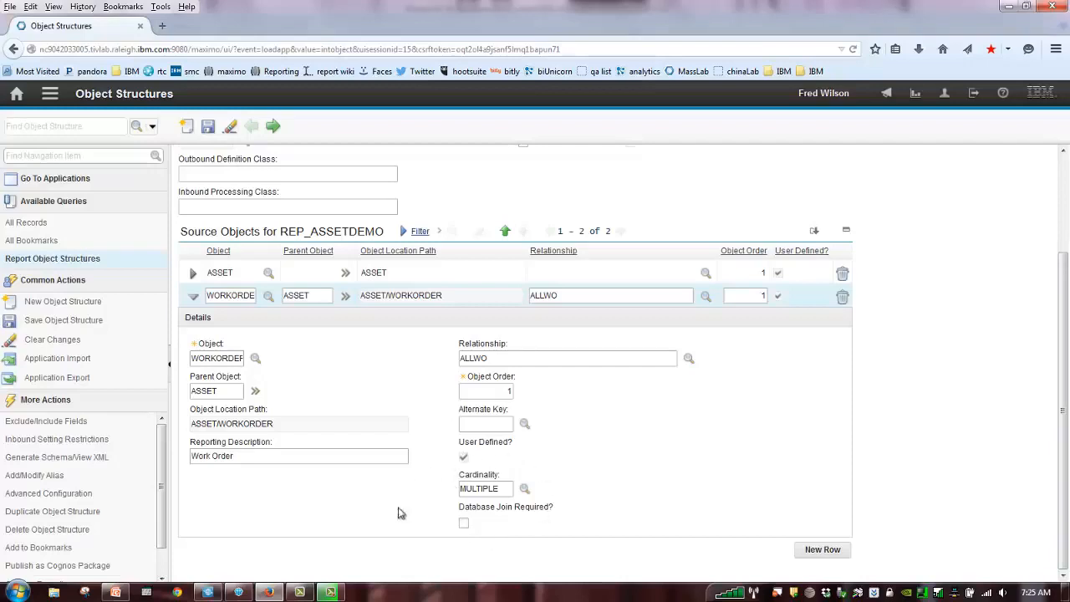
pyautogui.moveTo(510, 507)
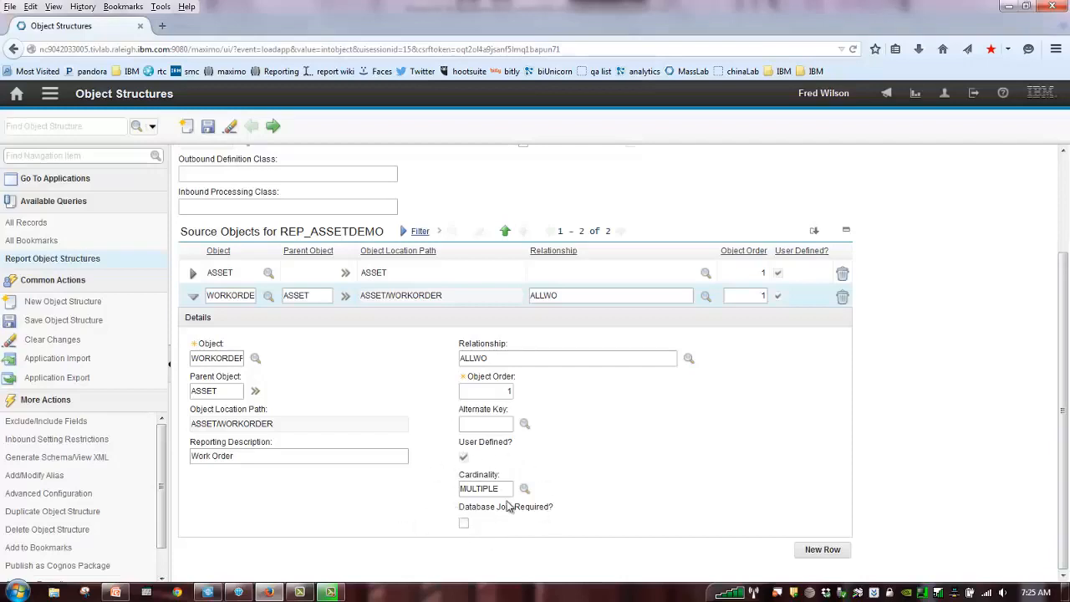
pyautogui.moveTo(542, 499)
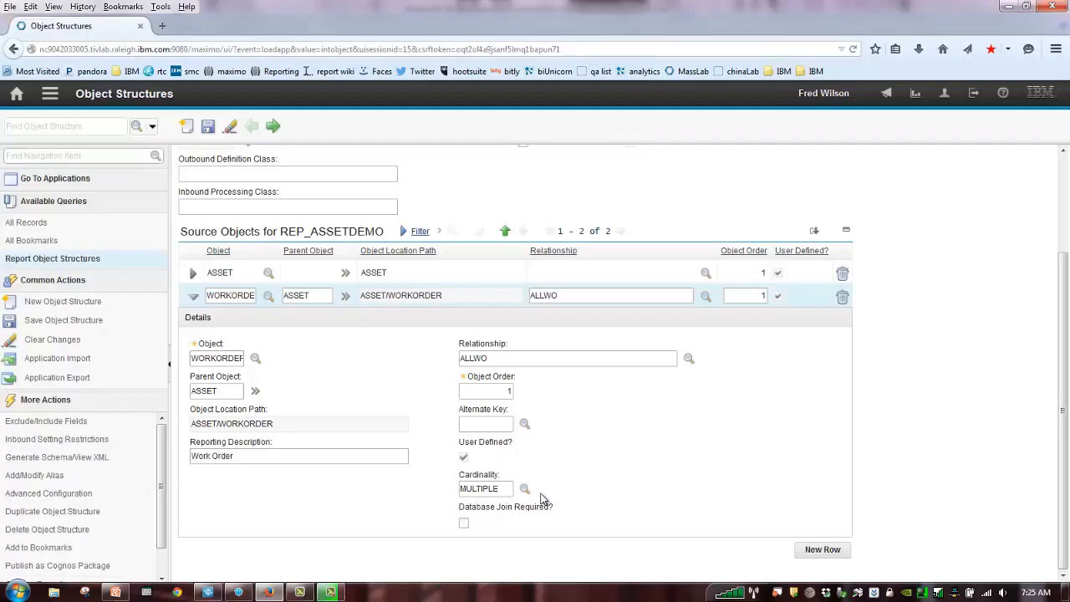
pyautogui.moveTo(540, 498)
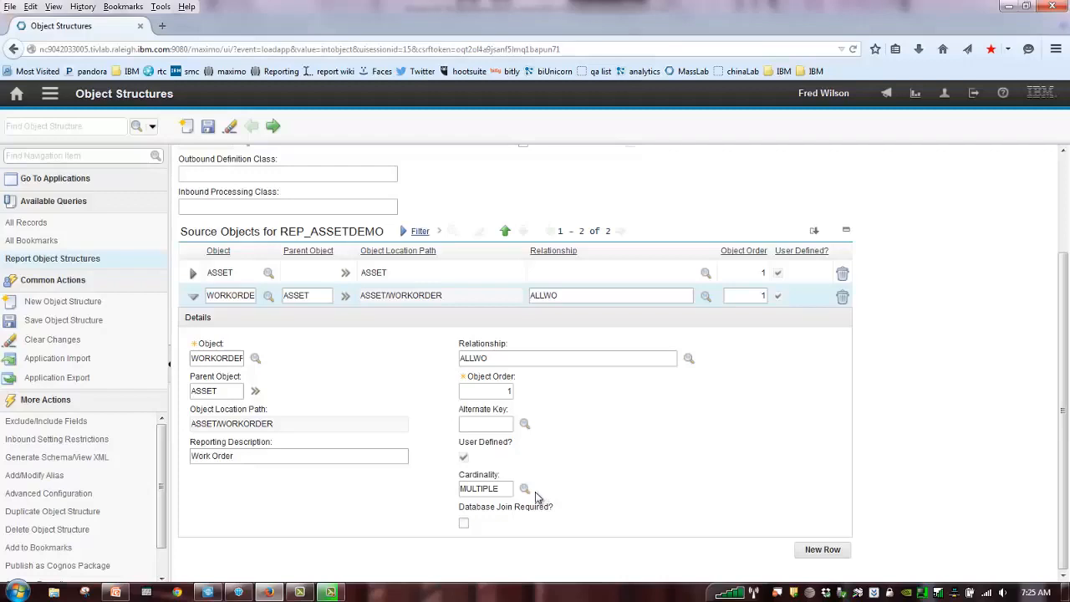
pyautogui.click(525, 489)
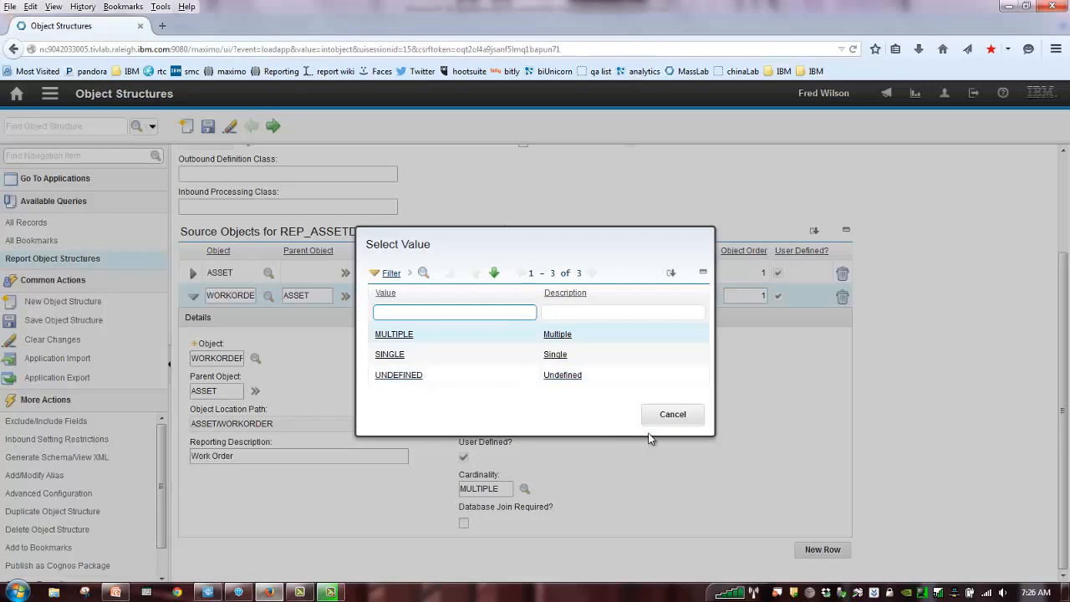
pyautogui.click(394, 333)
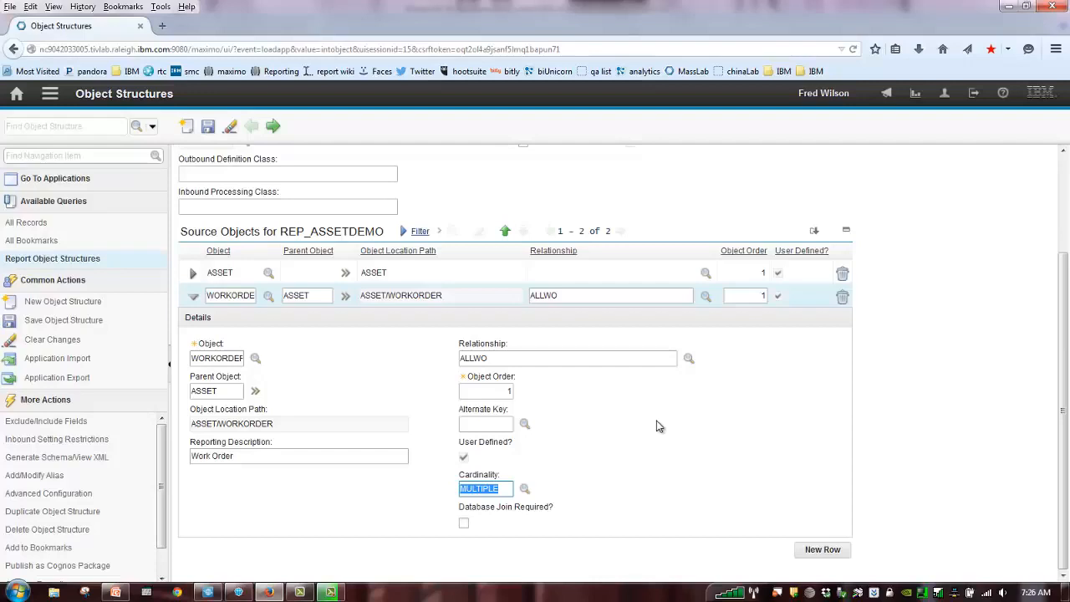
pyautogui.moveTo(504, 536)
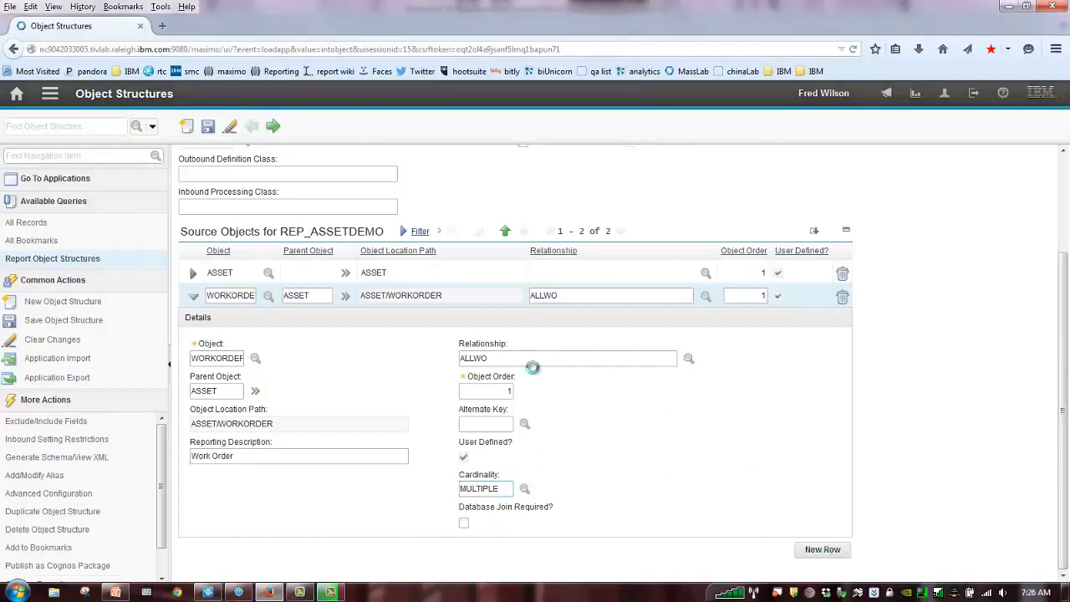
# Add a third source object row and filter the object list for companies
pyautogui.click(821, 549)
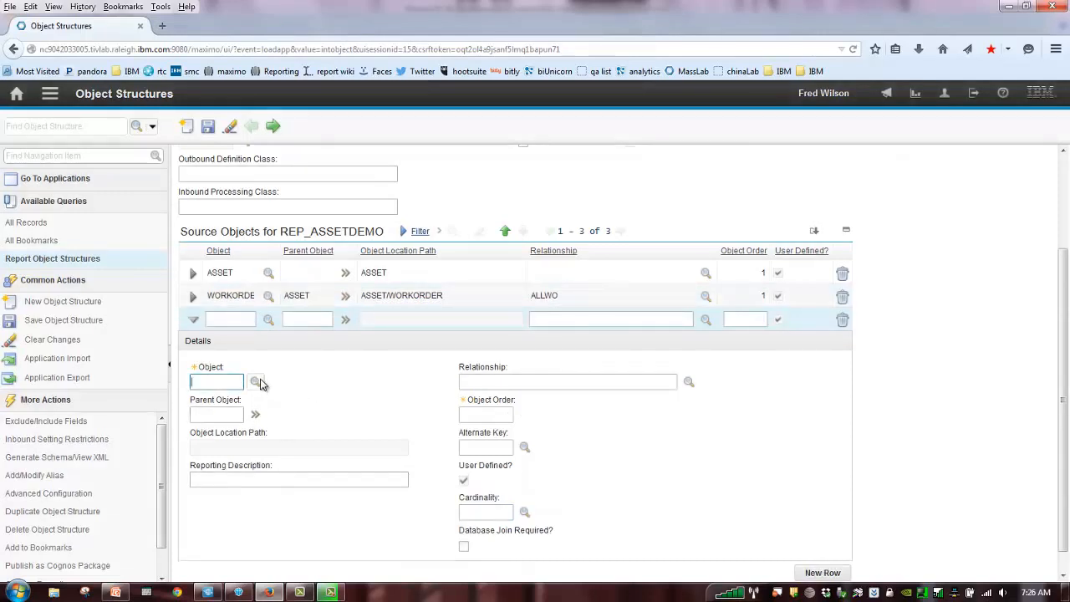
pyautogui.click(256, 382)
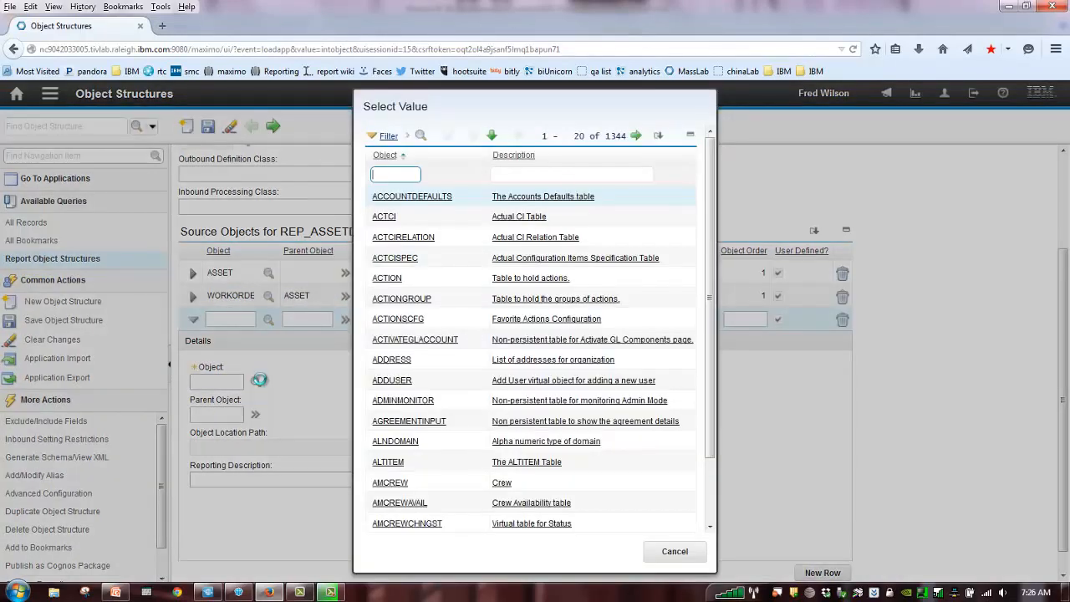
pyautogui.write('companies')
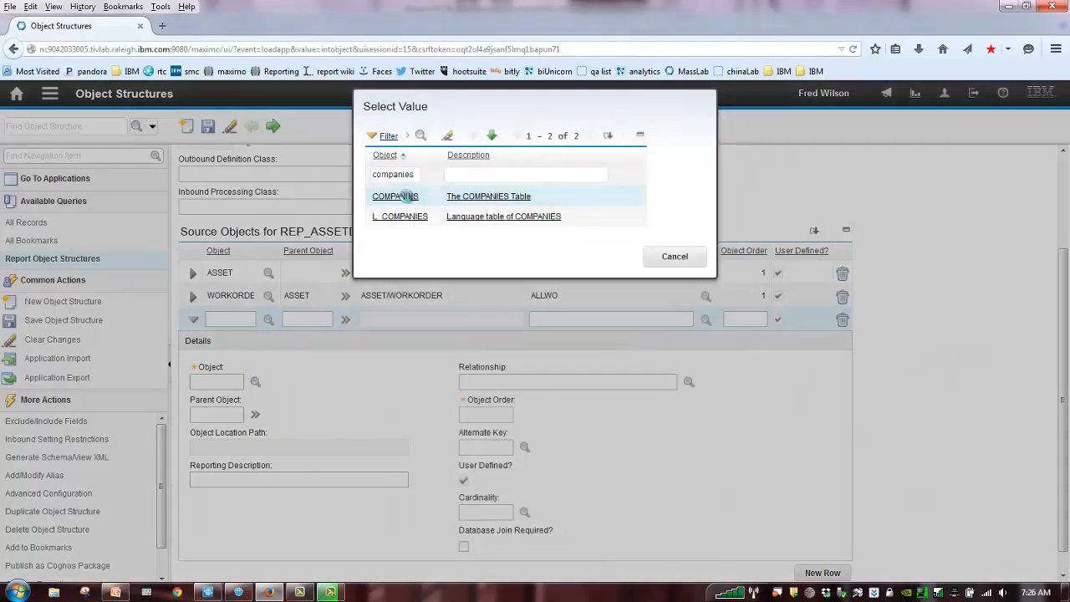
# Add COMPANIES as a source object under parent ASSET, described 'Companies Fields'
pyautogui.click(395, 196)
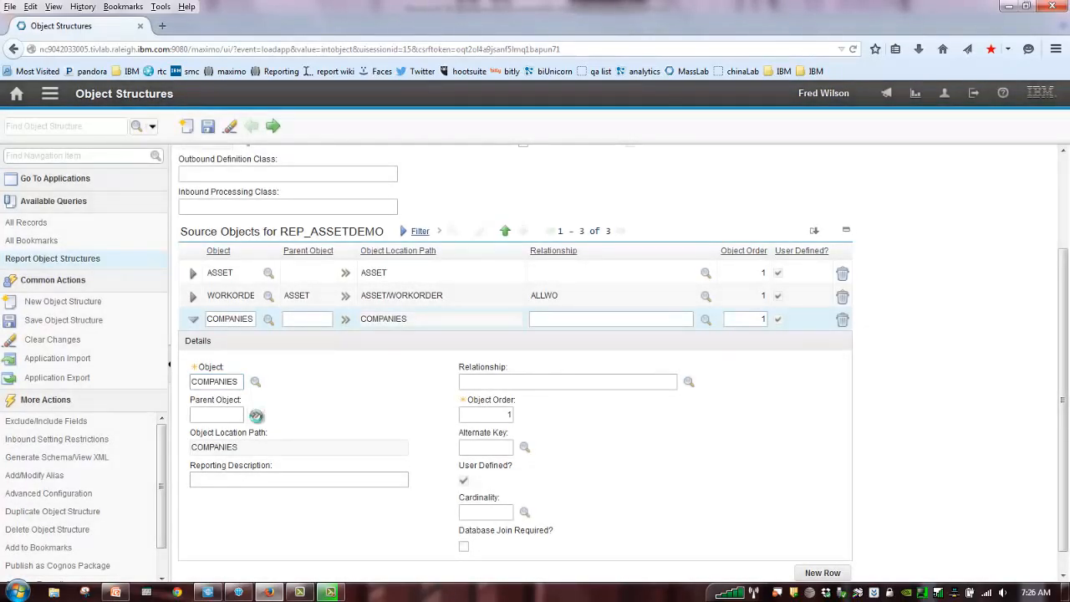
pyautogui.click(257, 416)
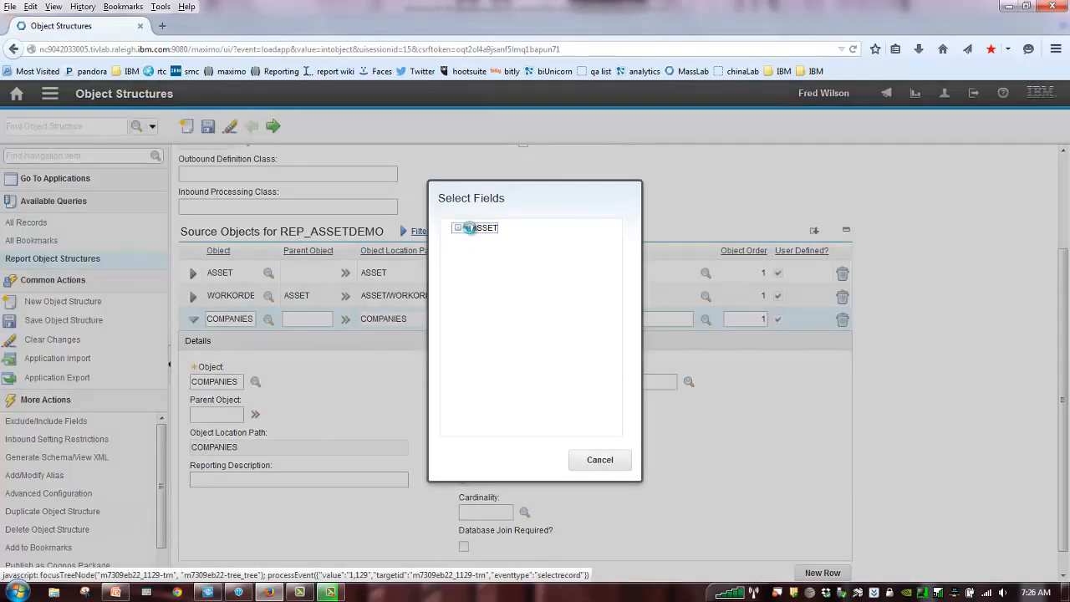
pyautogui.click(481, 227)
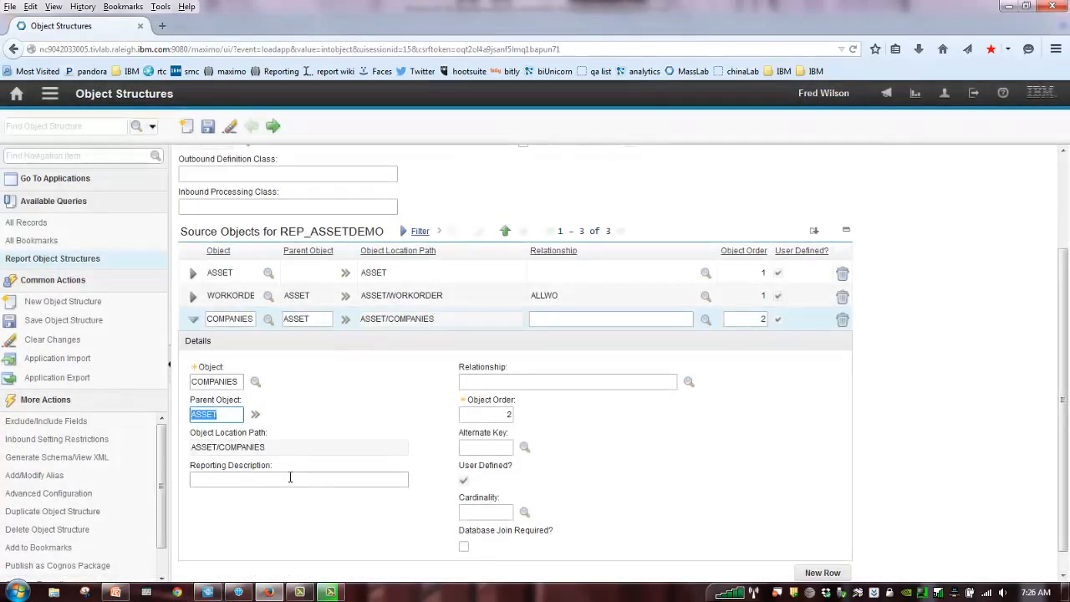
pyautogui.click(298, 479)
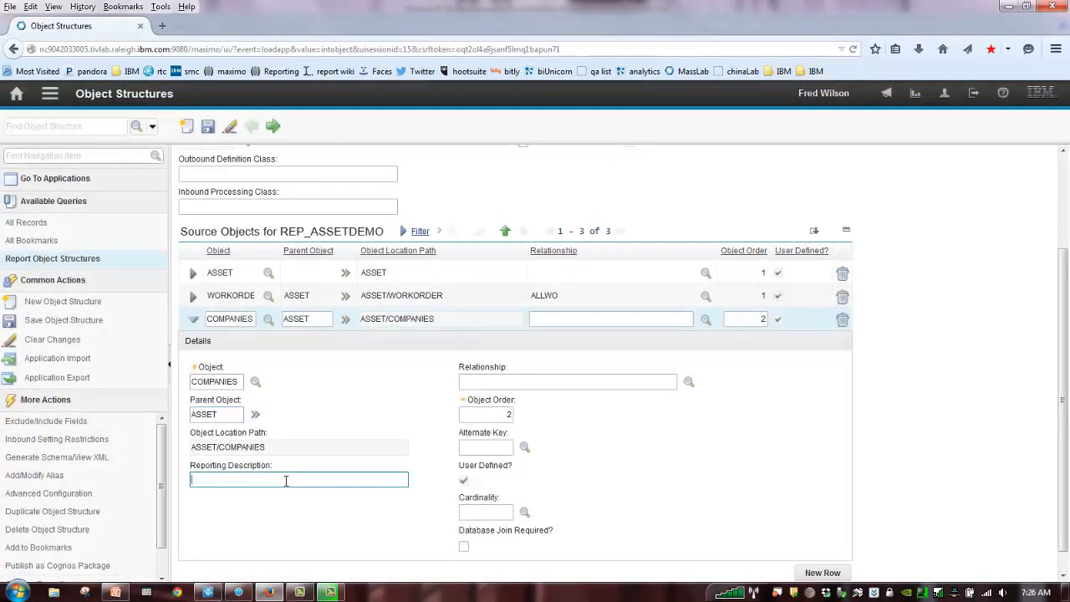
pyautogui.write('Companies')
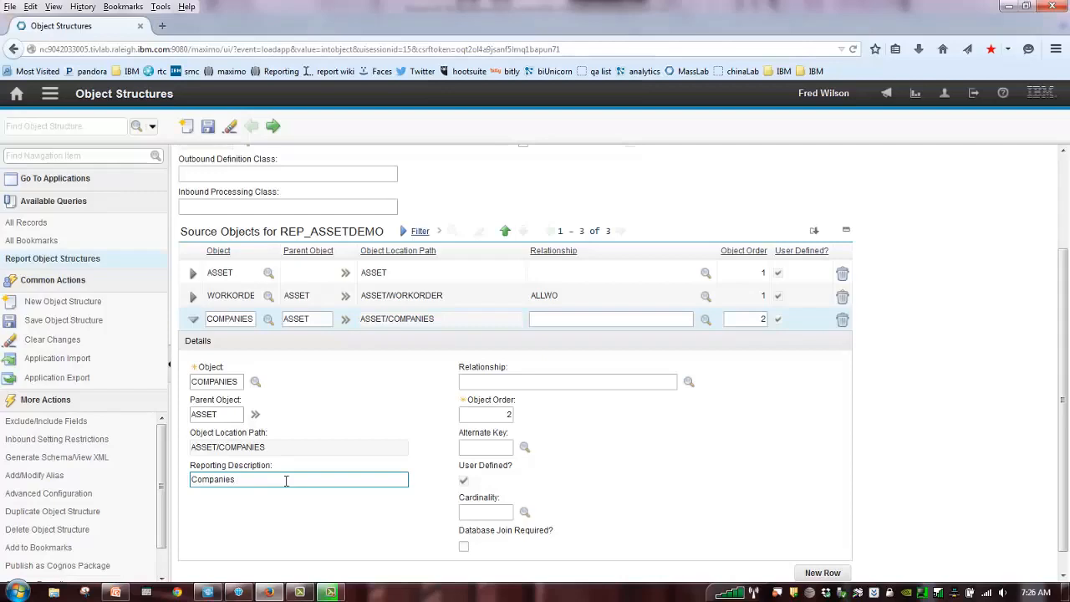
pyautogui.write('Fields')
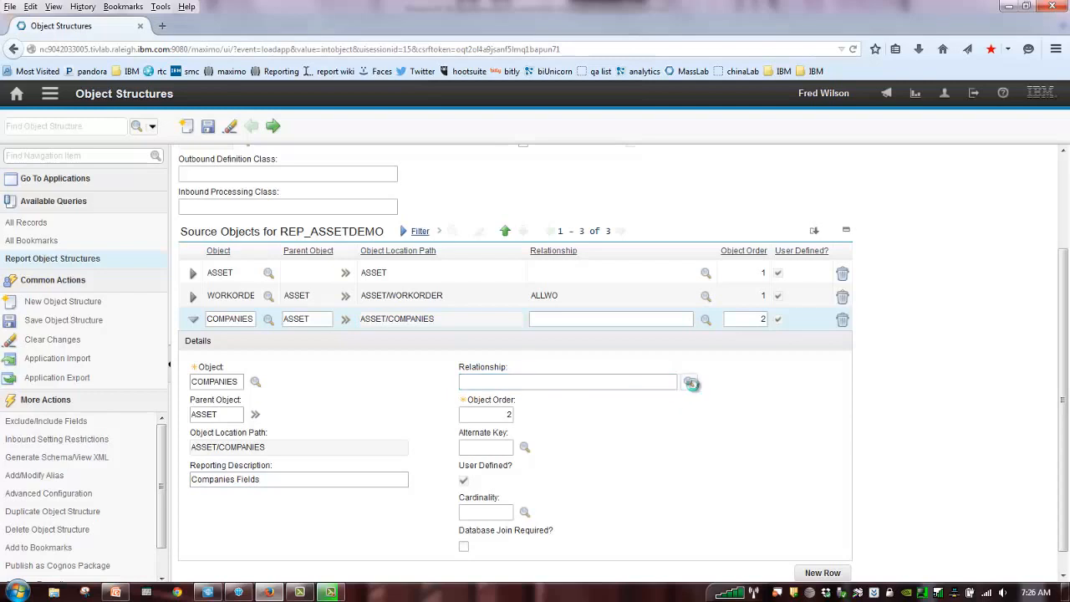
# Link COMPANIES through the COMPANIES relationship and set its cardinality to SINGLE
pyautogui.click(691, 383)
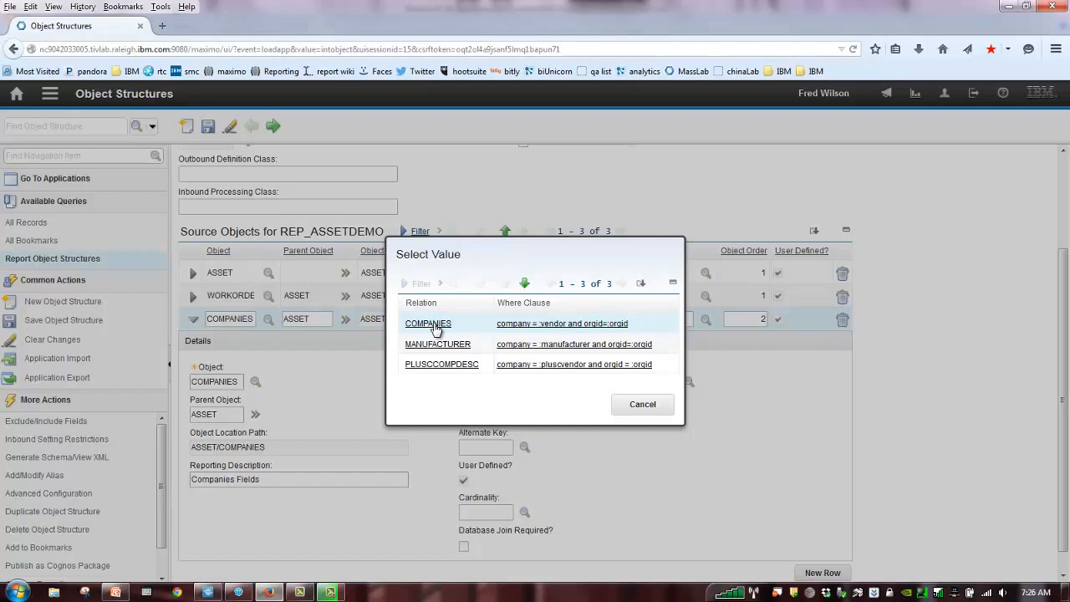
pyautogui.click(427, 324)
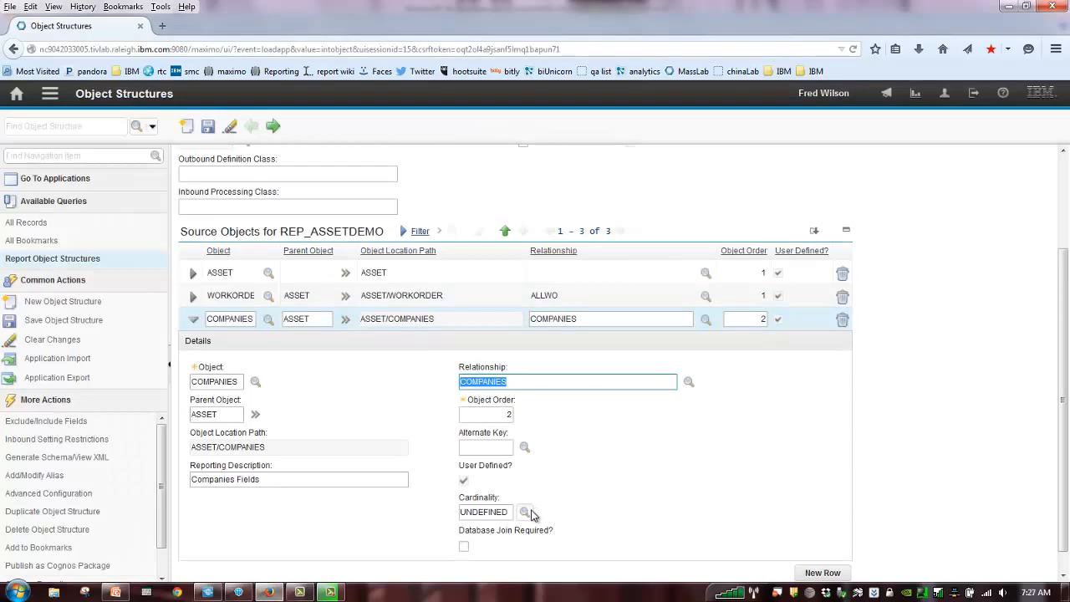
pyautogui.click(525, 511)
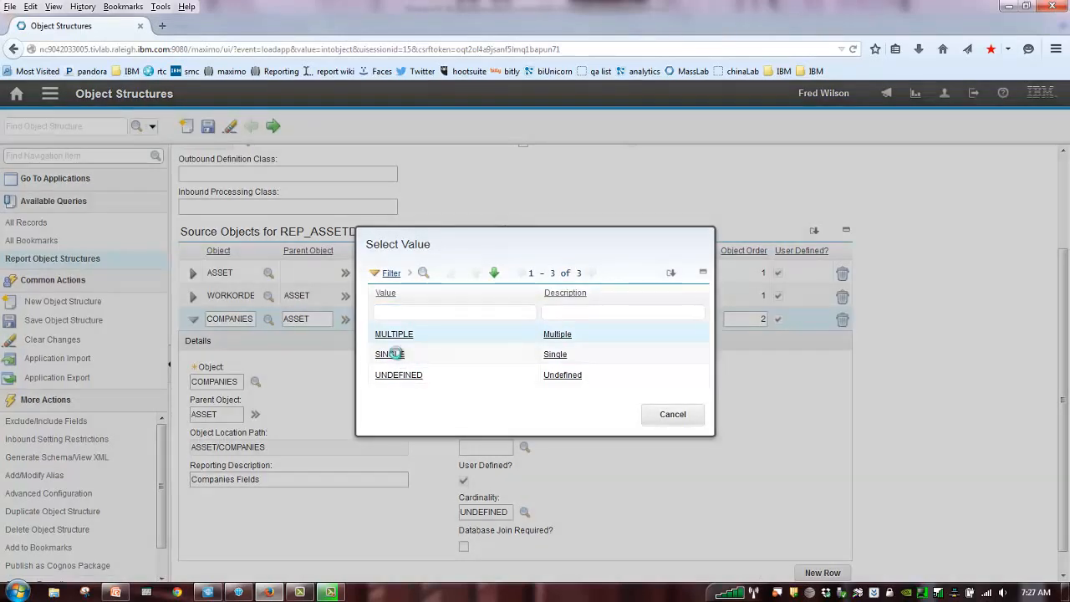
pyautogui.click(388, 353)
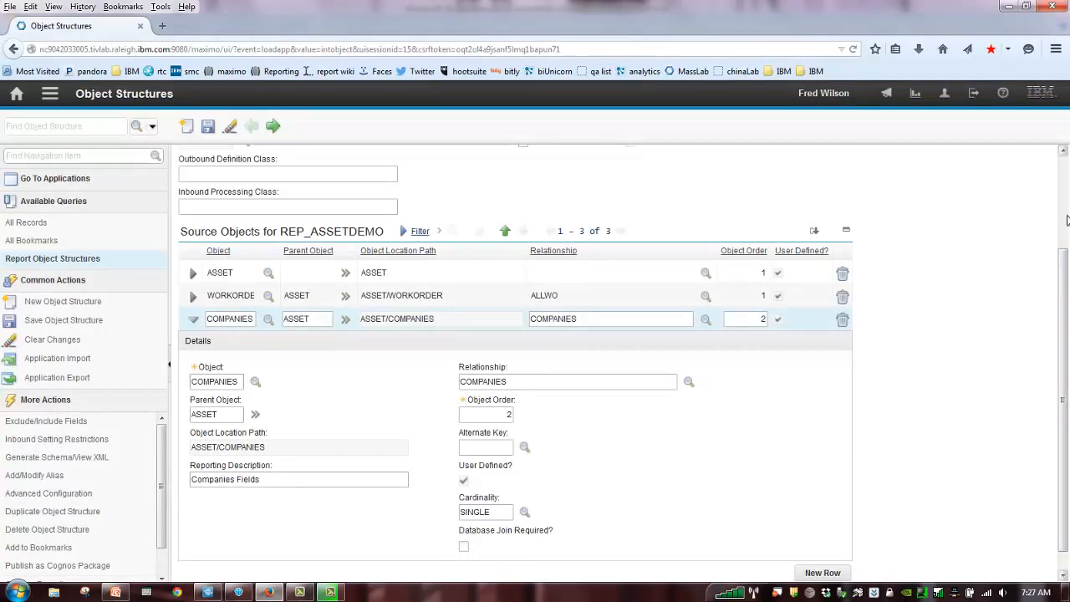
# Save REP_ASSETDEMO, then dismiss the Select Fields tree without choosing a field
pyautogui.click(208, 126)
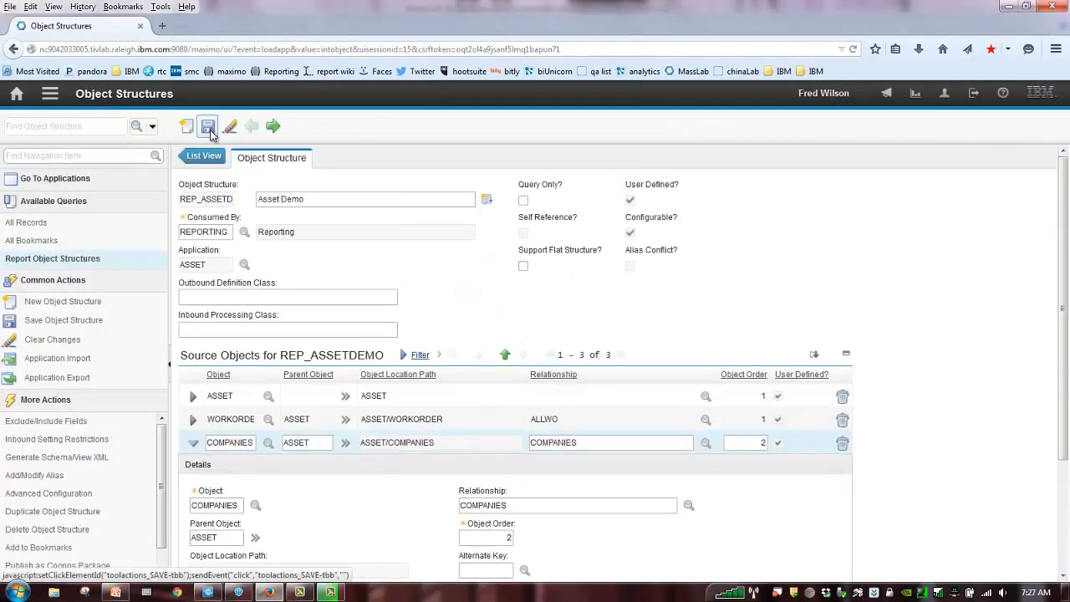
pyautogui.click(207, 126)
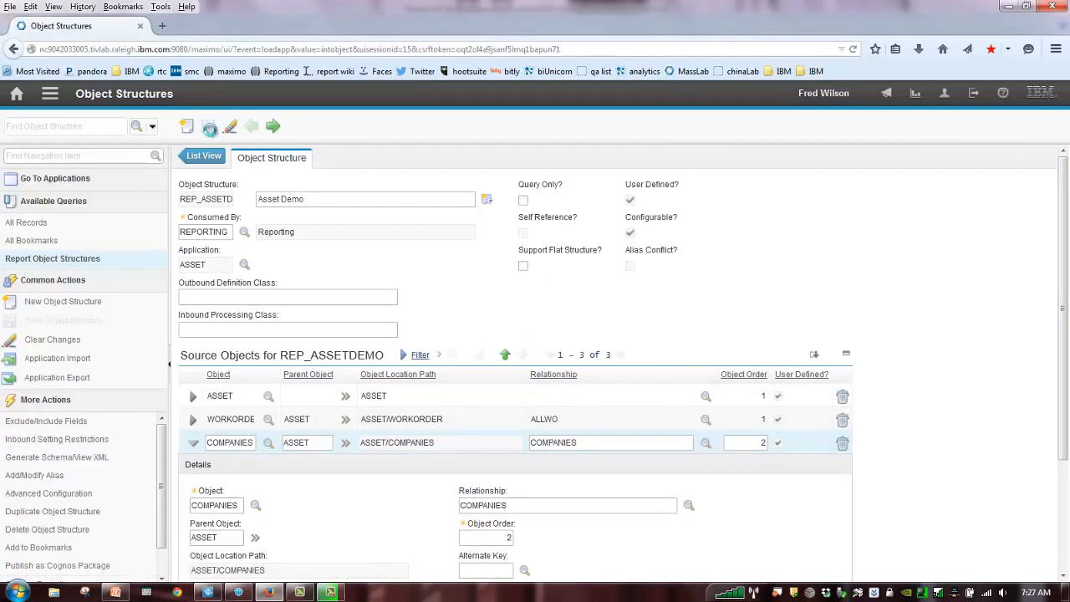
pyautogui.click(208, 126)
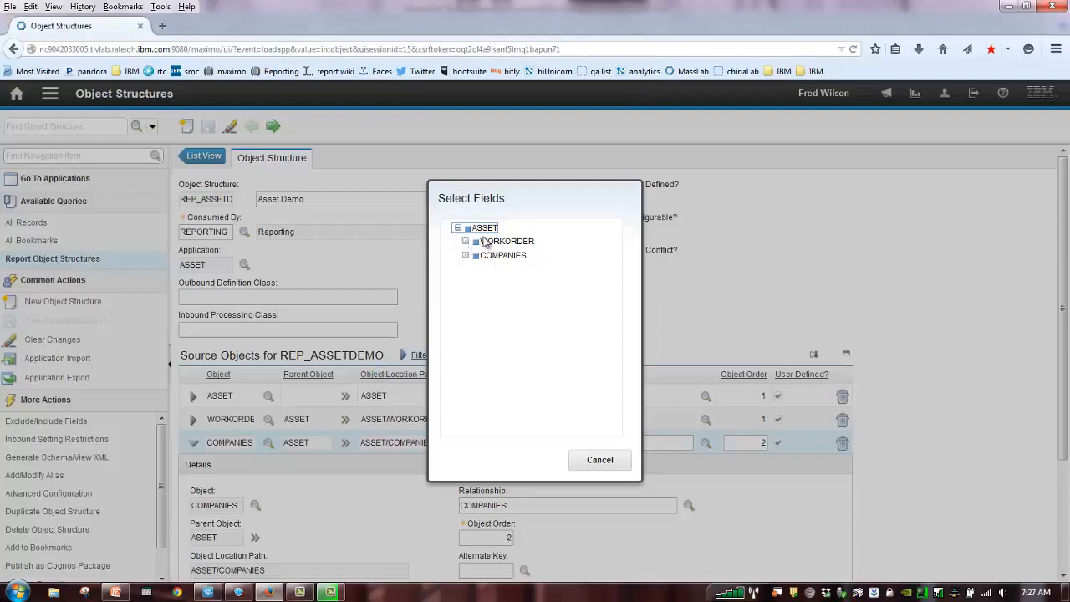
pyautogui.click(502, 255)
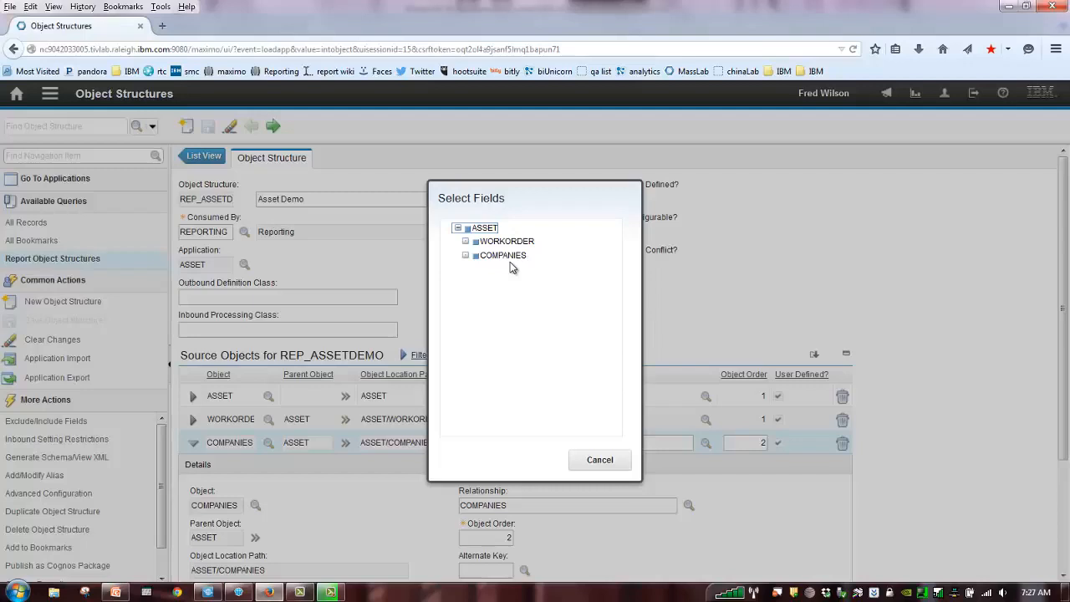
pyautogui.moveTo(440, 257)
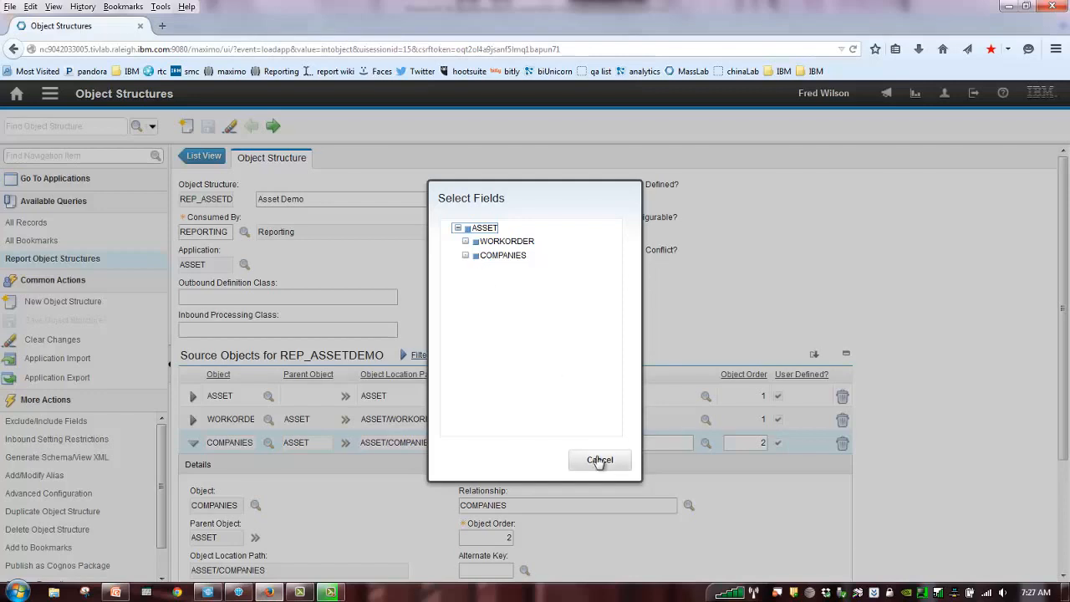
pyautogui.click(600, 461)
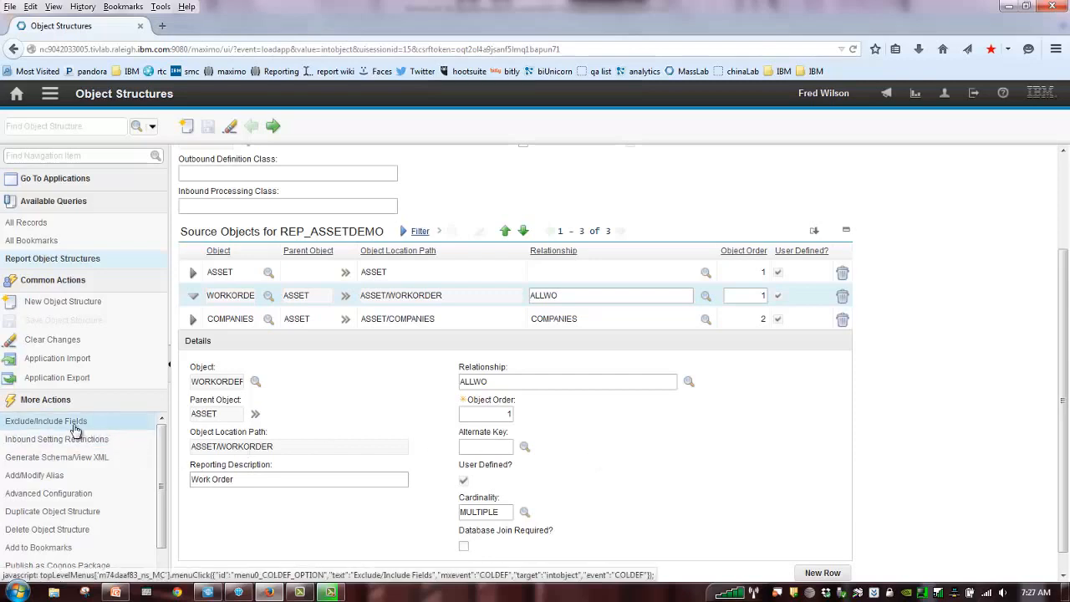
# Open Exclude/Include Fields for ASSET and exclude the ASSETUID field
pyautogui.click(46, 421)
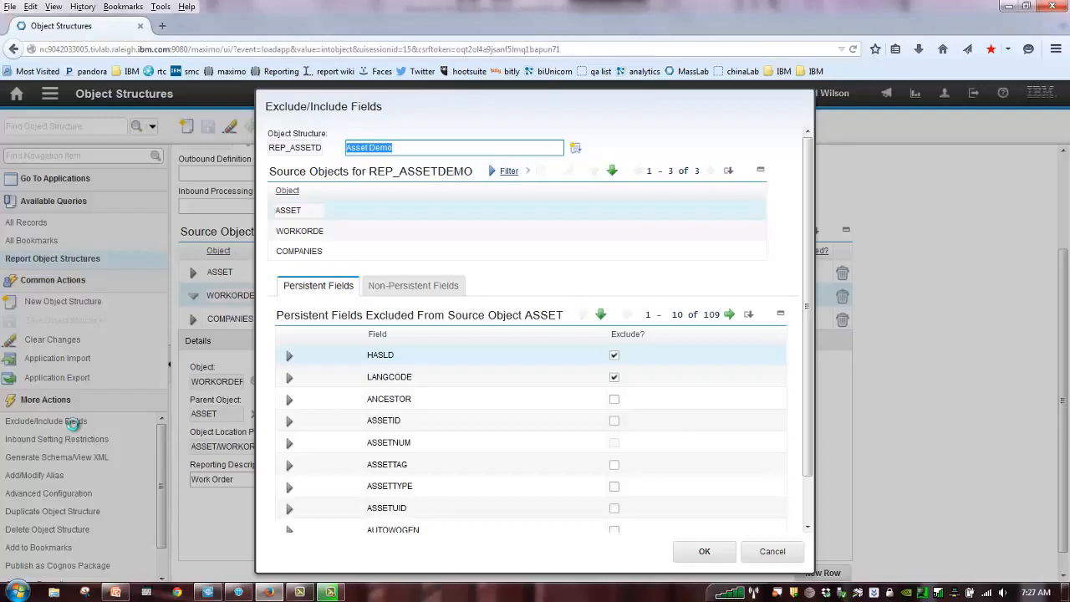
pyautogui.click(287, 210)
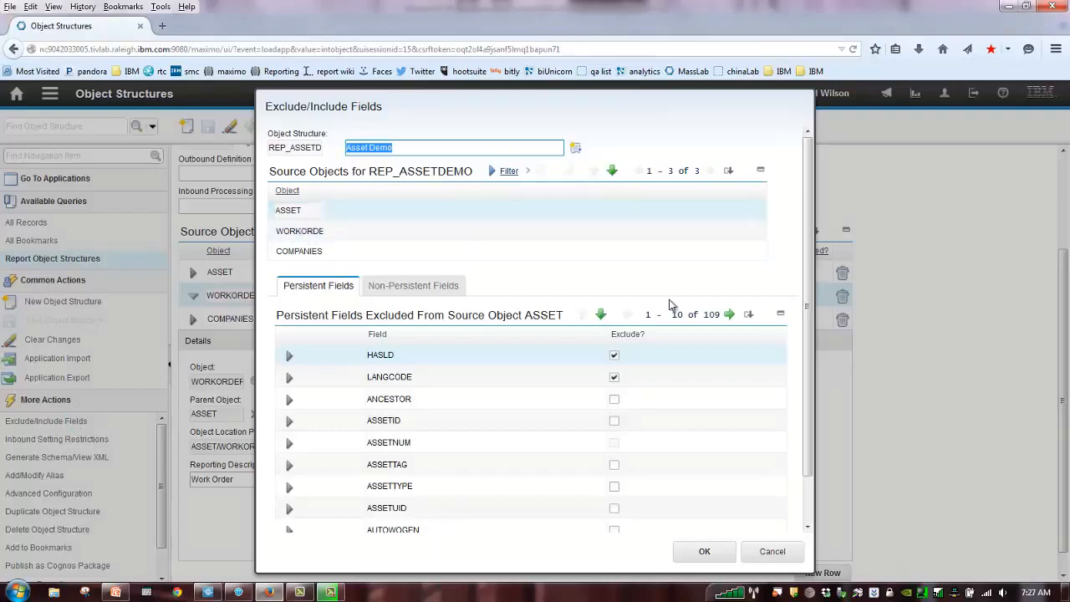
pyautogui.scroll(-3)
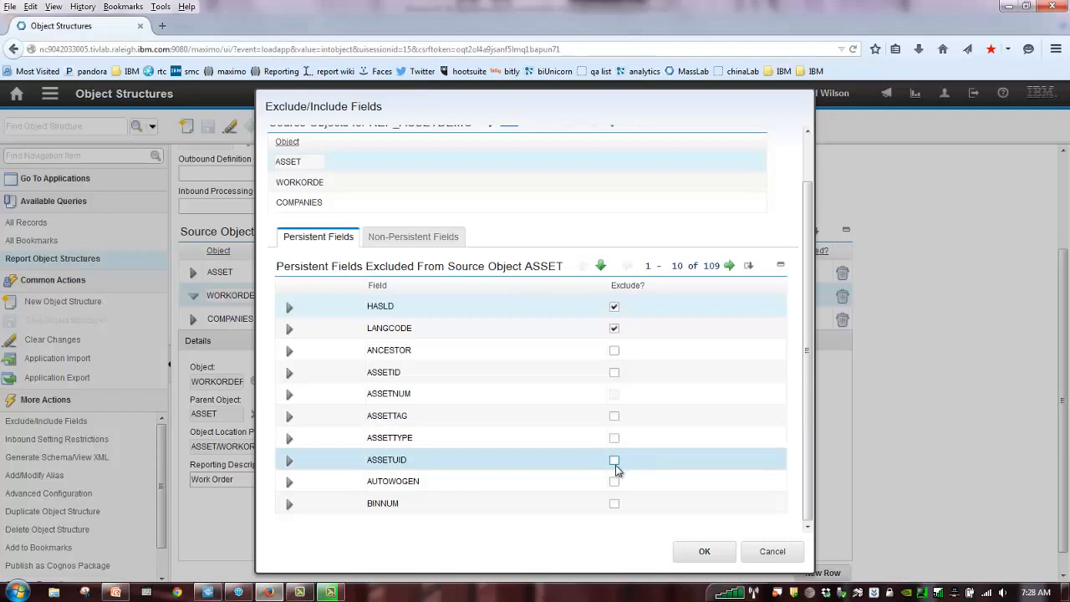
pyautogui.click(615, 460)
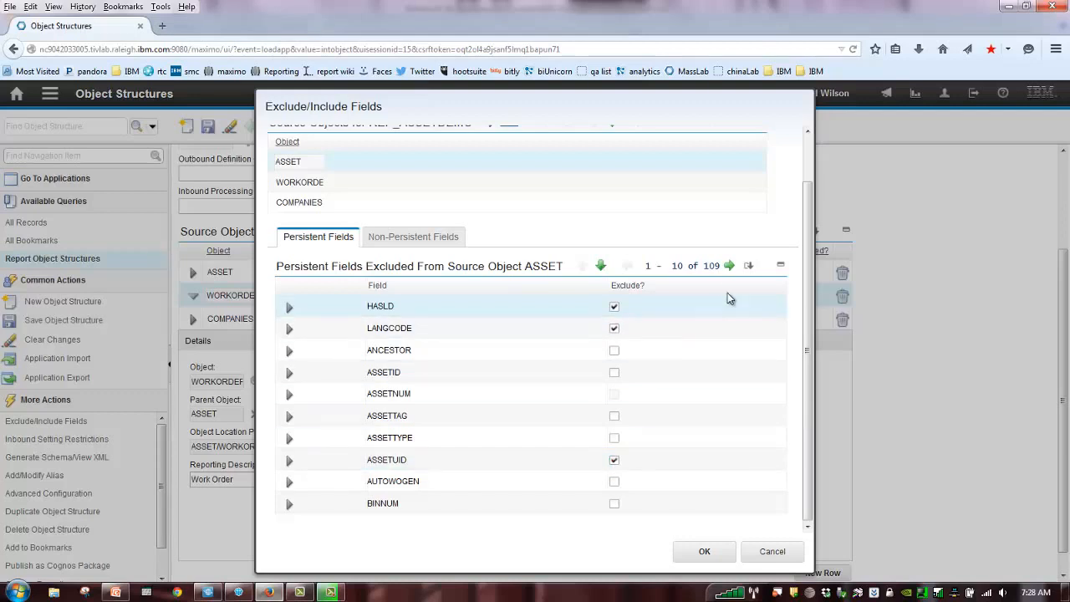
pyautogui.click(729, 266)
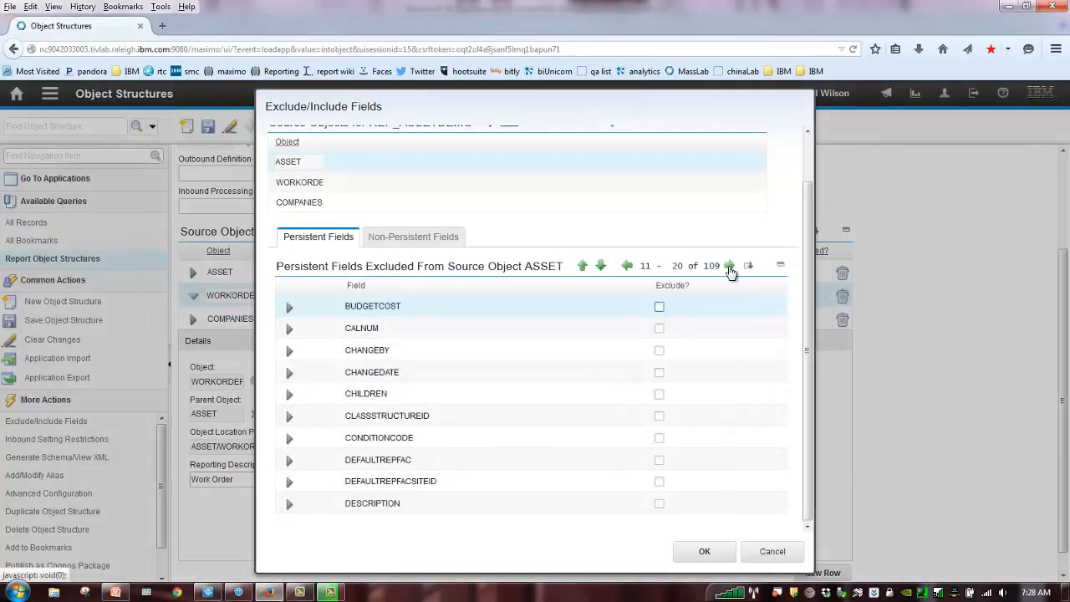
pyautogui.click(730, 266)
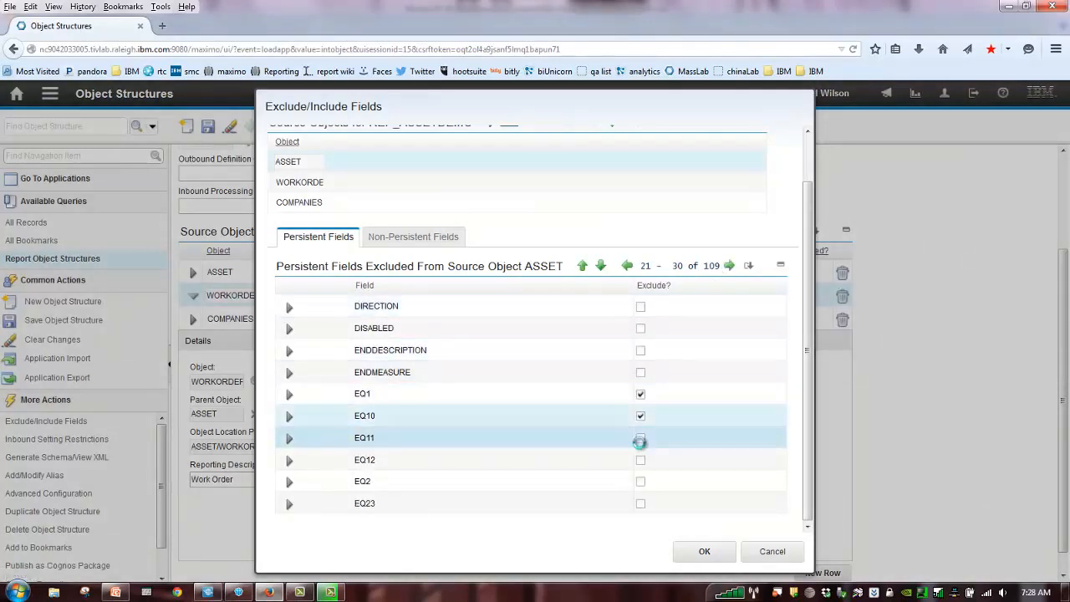
# Exclude ASSET fields EQ11, EQ12, EQ23, EQ24 and EQ4 across the following pages
pyautogui.click(640, 437)
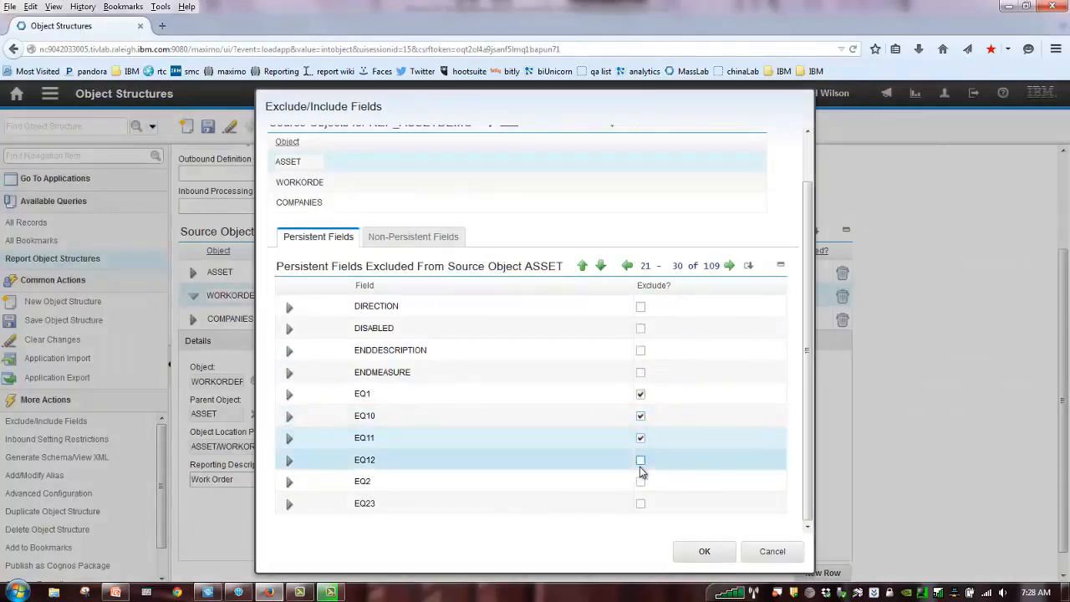
pyautogui.click(640, 460)
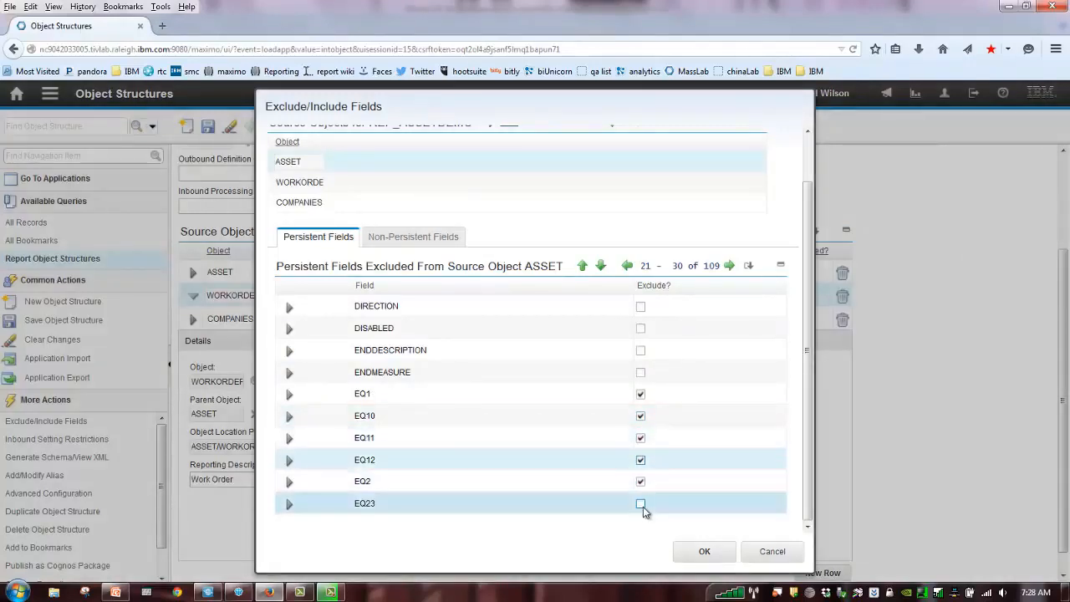
pyautogui.click(640, 503)
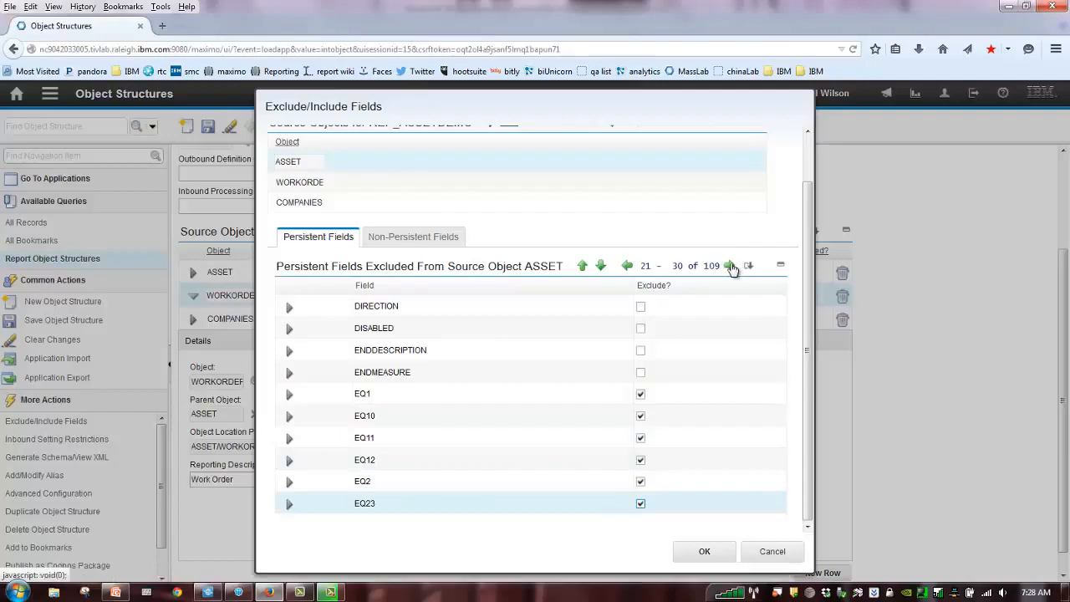
pyautogui.click(730, 266)
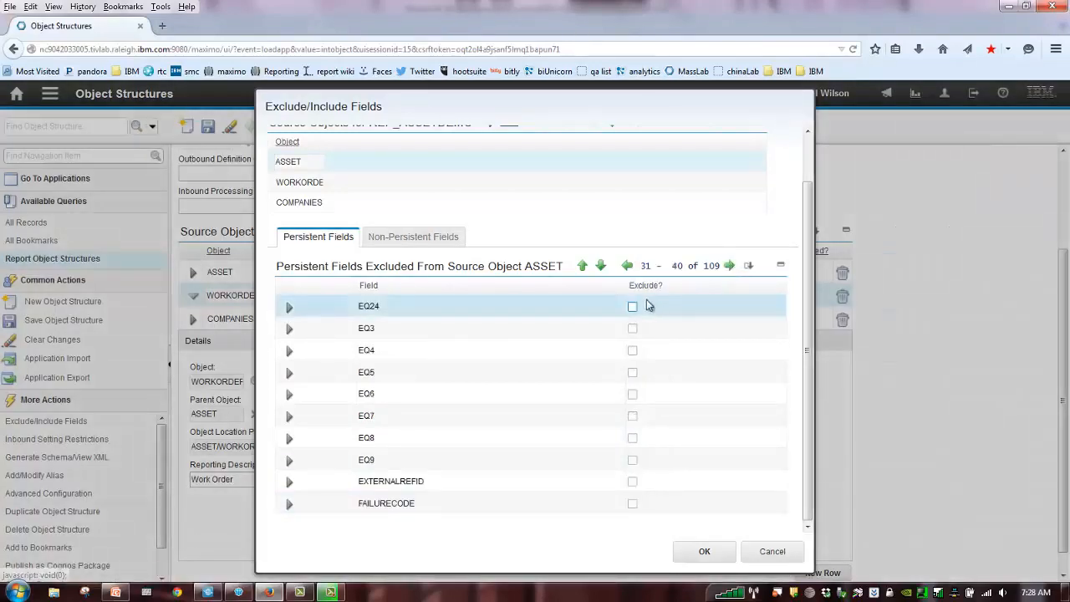
pyautogui.click(632, 349)
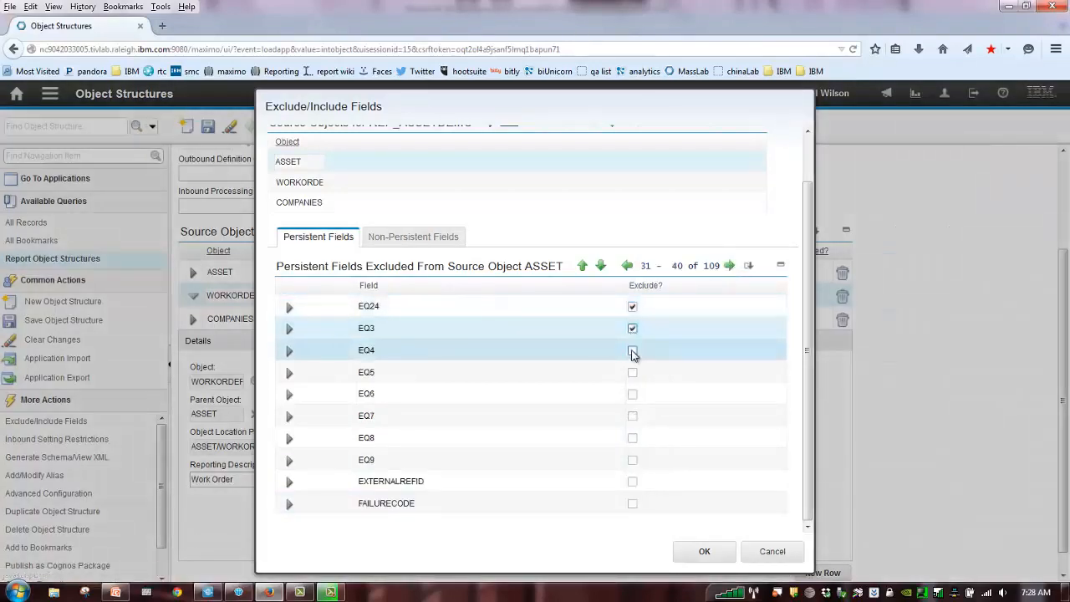
pyautogui.click(632, 394)
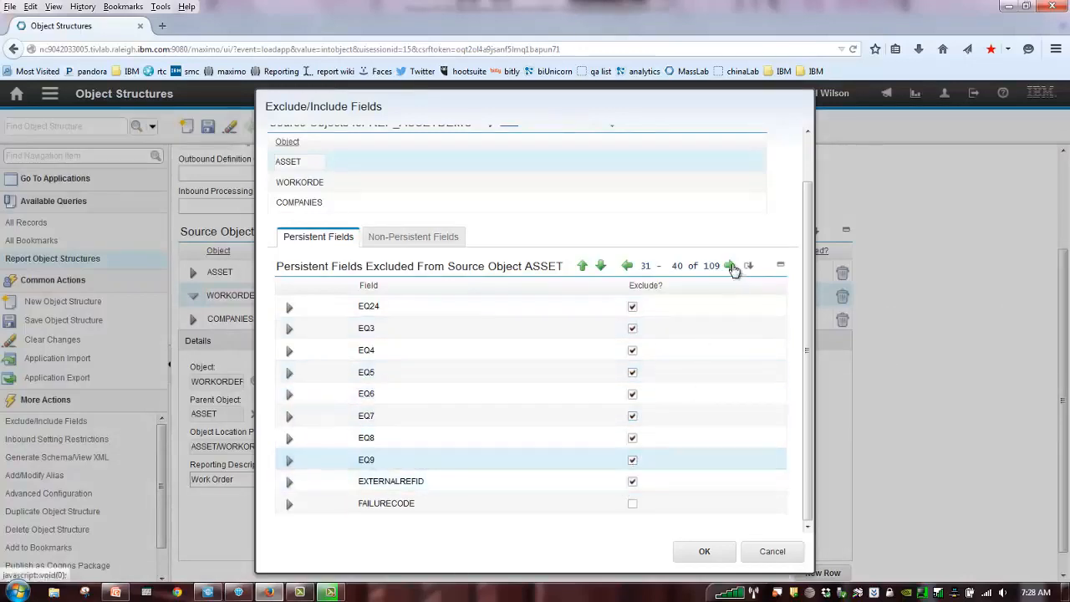
pyautogui.click(731, 266)
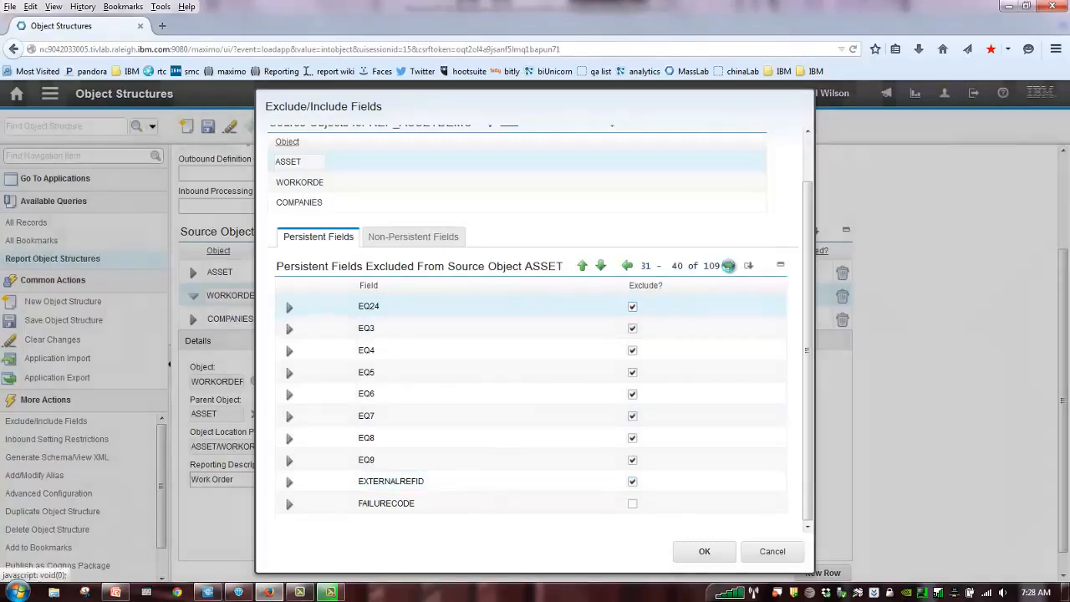
pyautogui.click(730, 265)
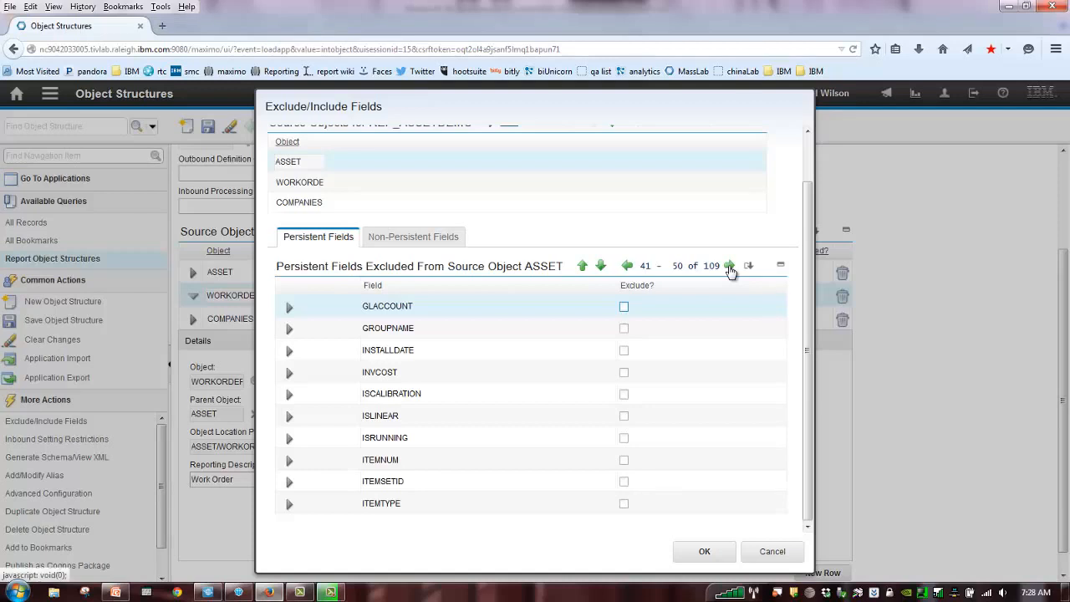
pyautogui.moveTo(738, 258)
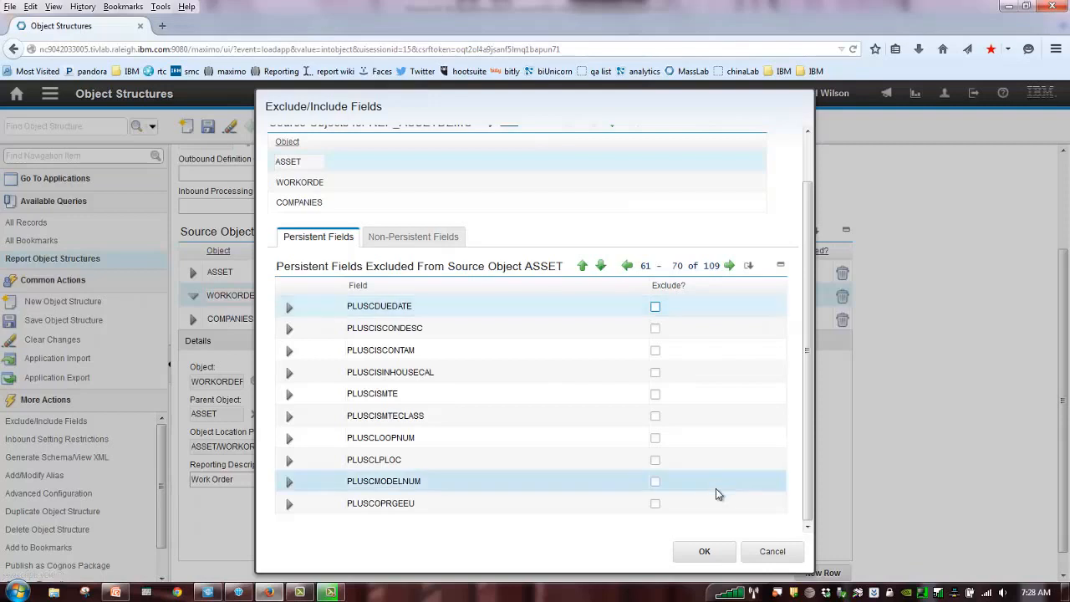
pyautogui.click(704, 551)
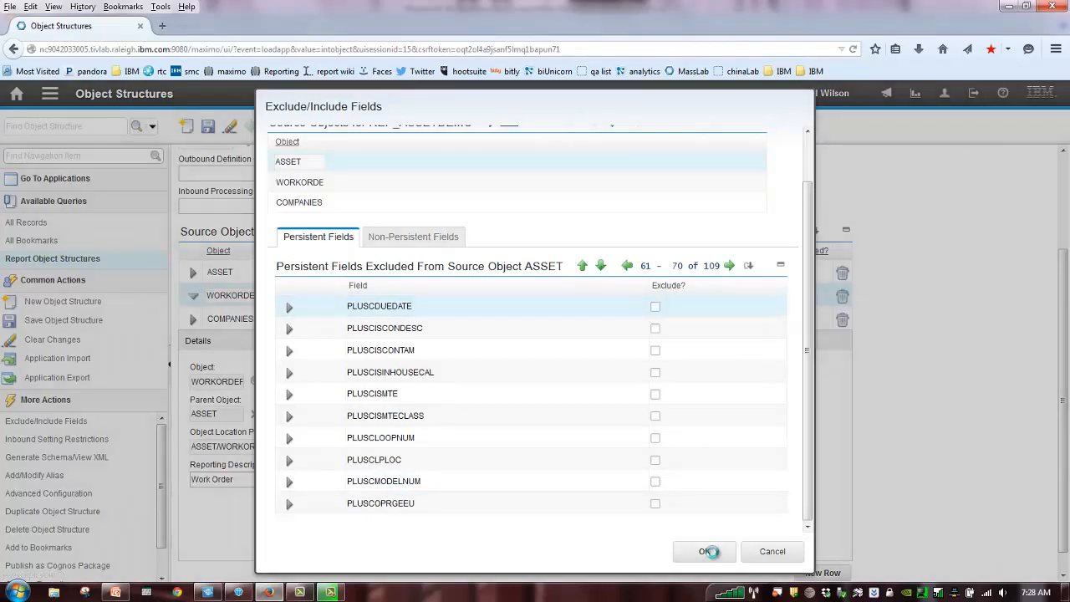
# Confirm the ASSET field exclusions and bring ASSET's source object details back into view
pyautogui.click(704, 551)
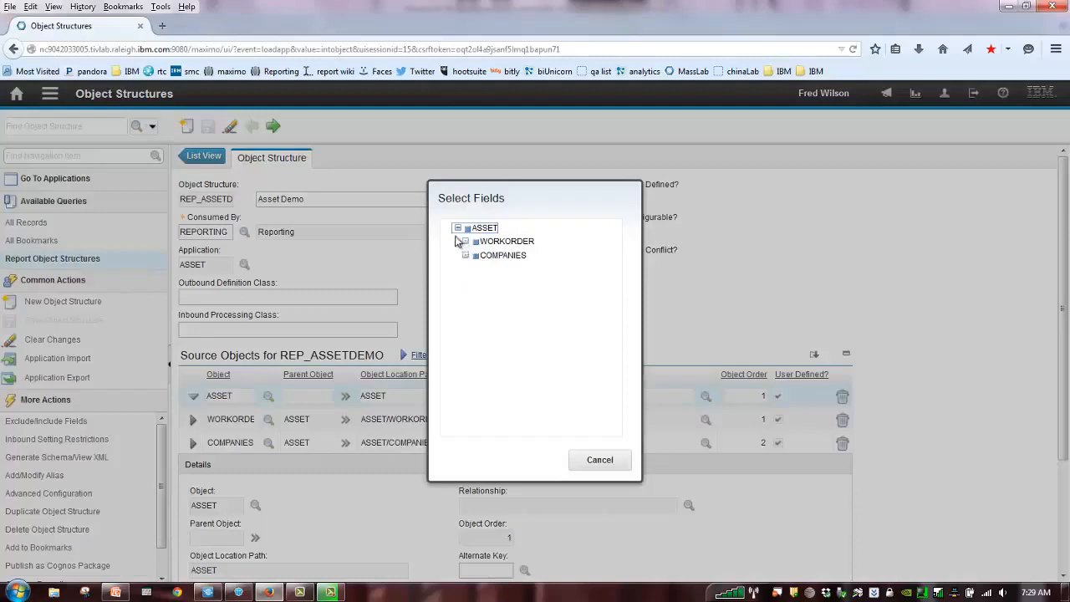
pyautogui.click(461, 226)
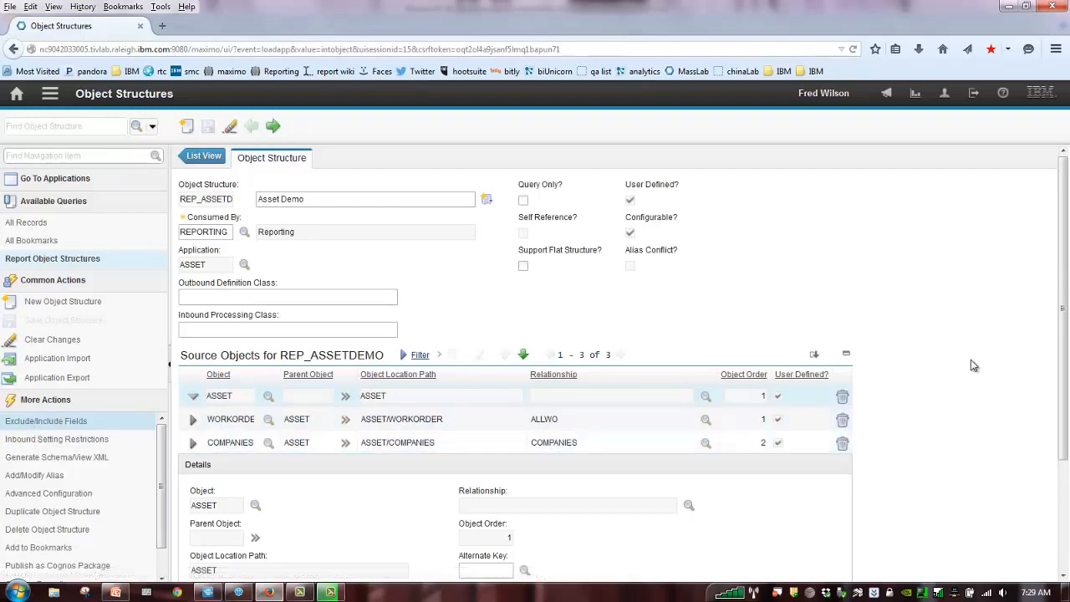
pyautogui.scroll(-3)
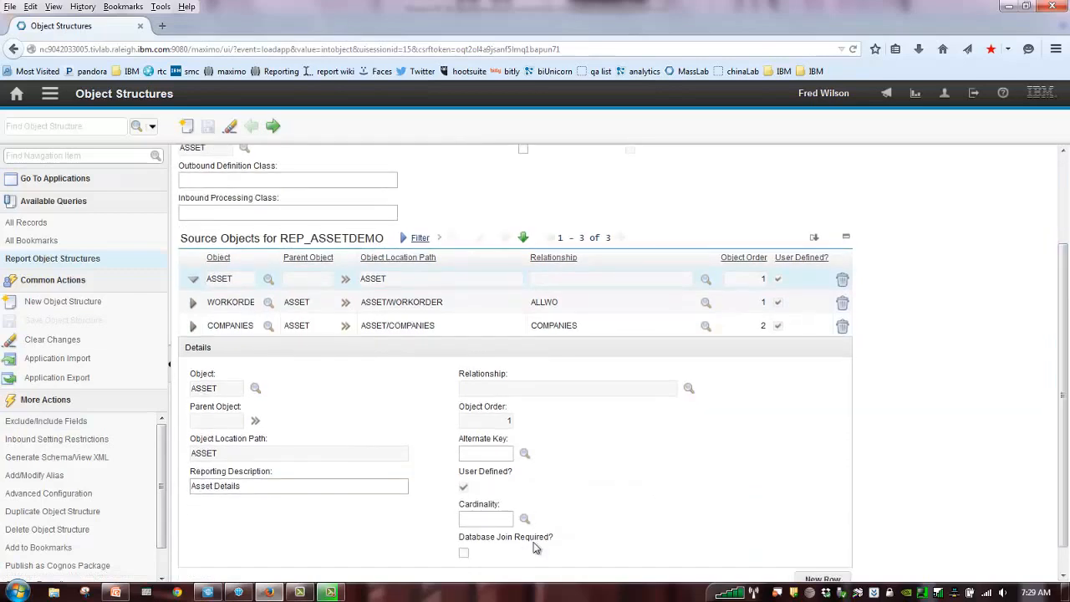